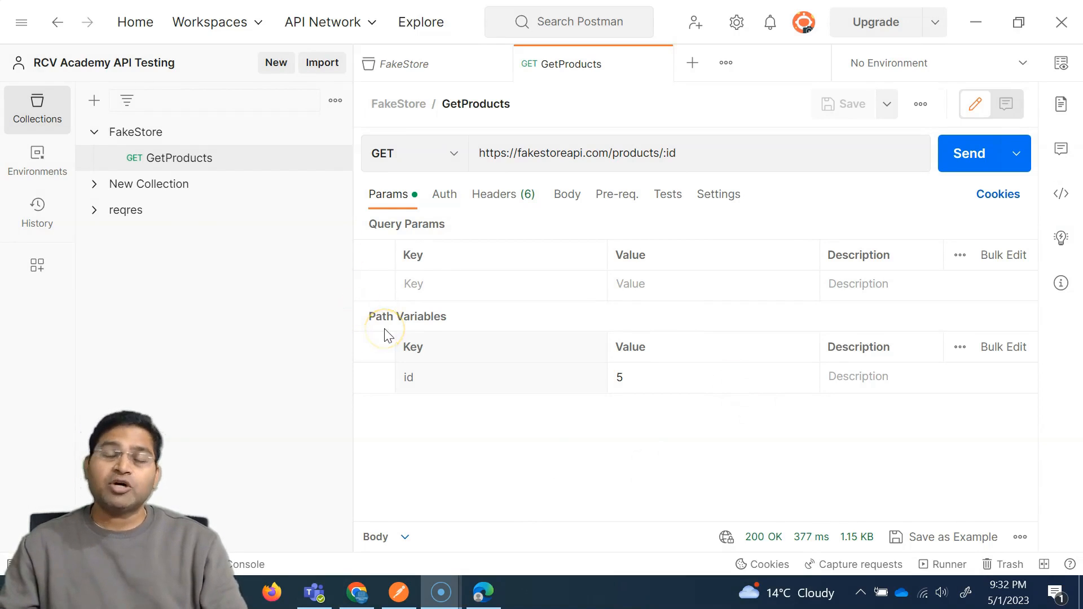
pyautogui.moveTo(427, 220)
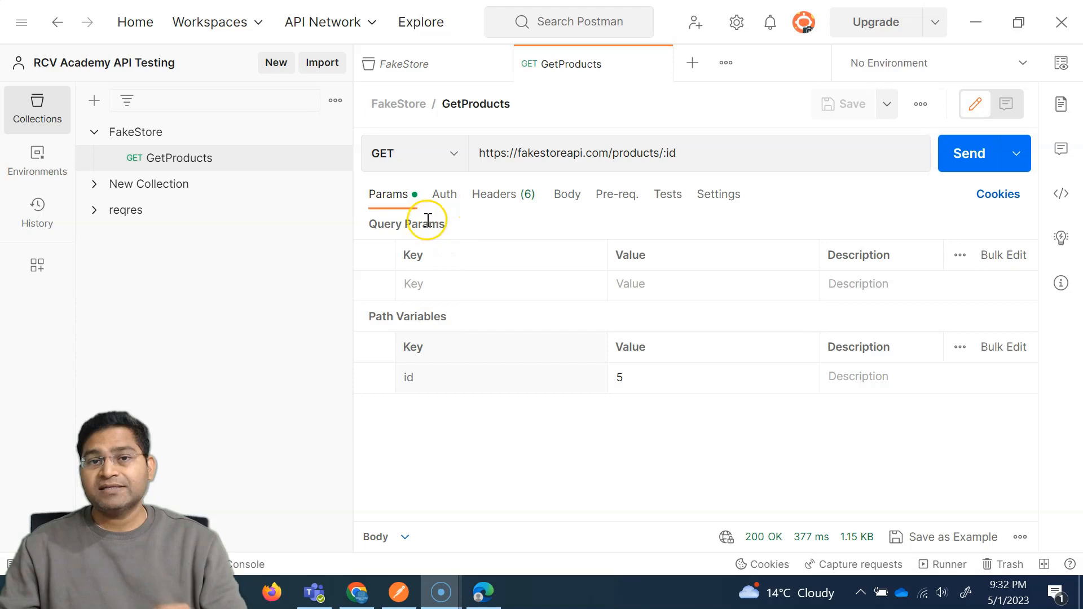
# Review the Query Params section and single-product URL in the Fake Store docs
pyautogui.doubleClick(406, 223)
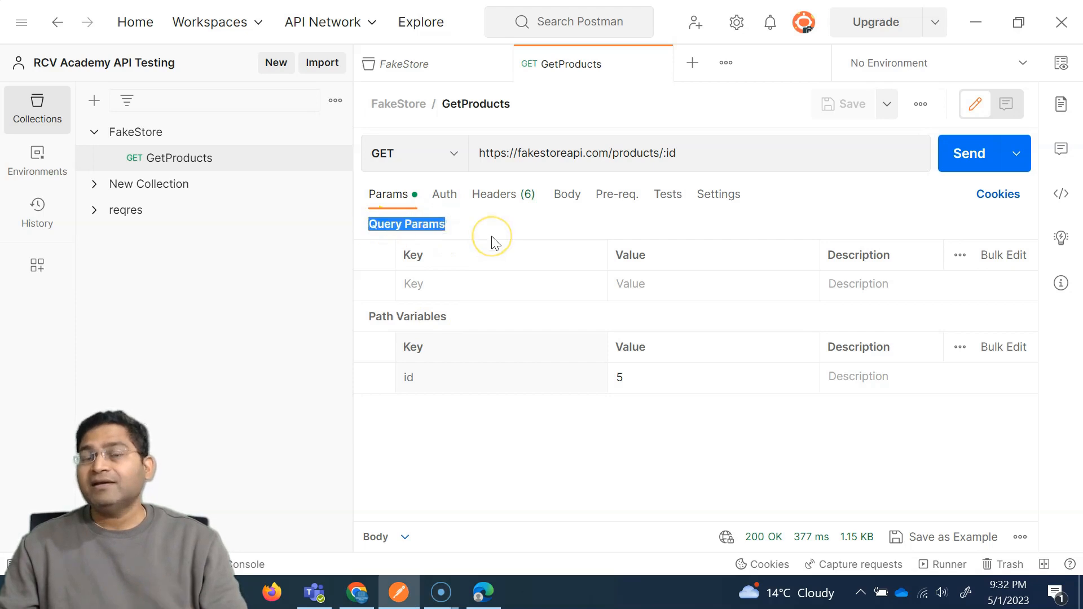
pyautogui.moveTo(434, 238)
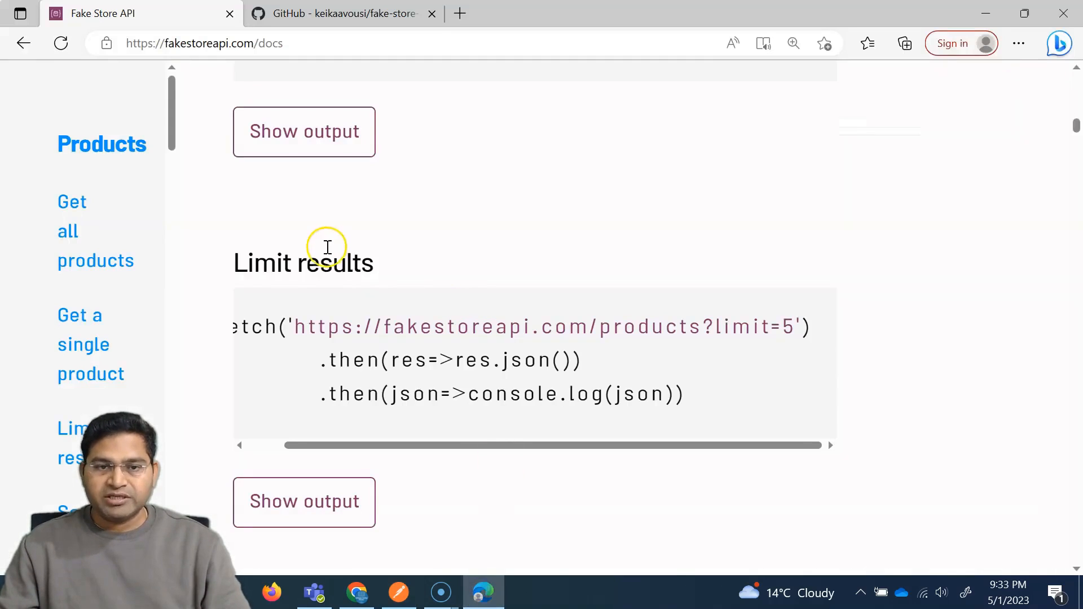
pyautogui.moveTo(80, 311)
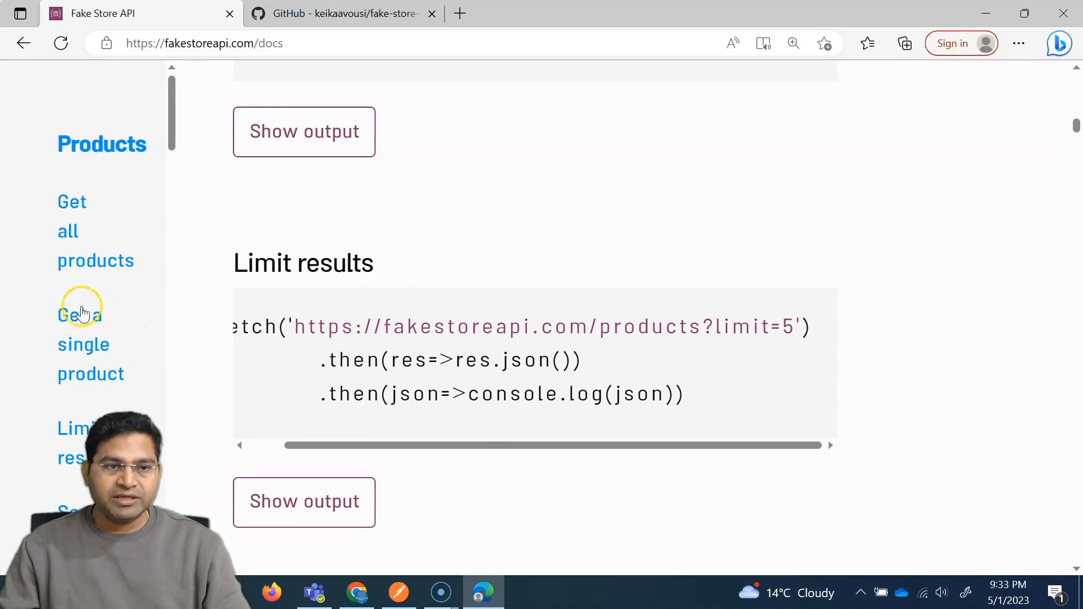
pyautogui.scroll(3)
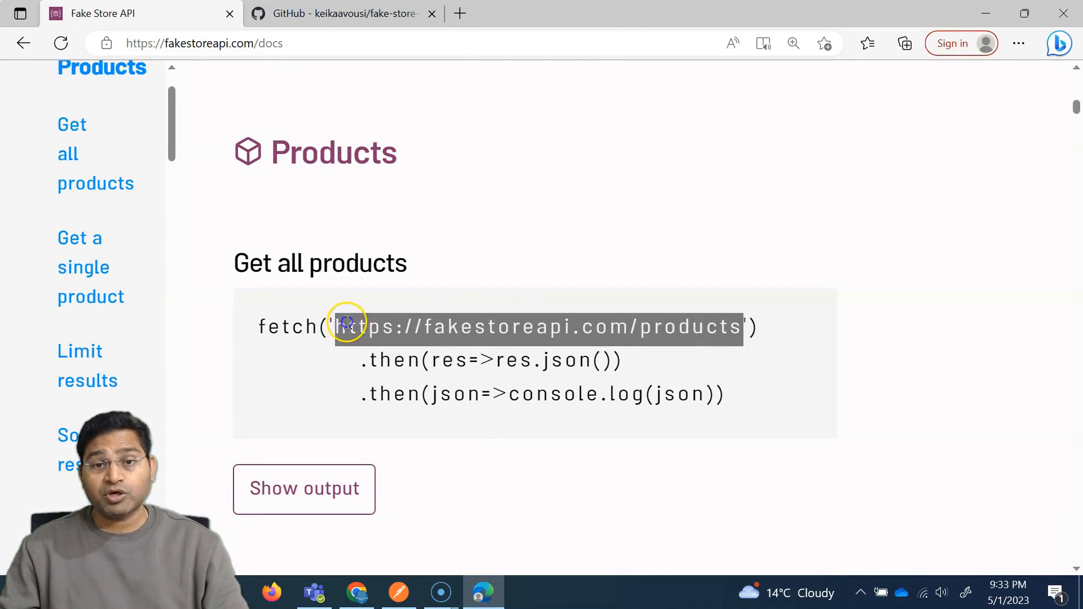
pyautogui.scroll(-3)
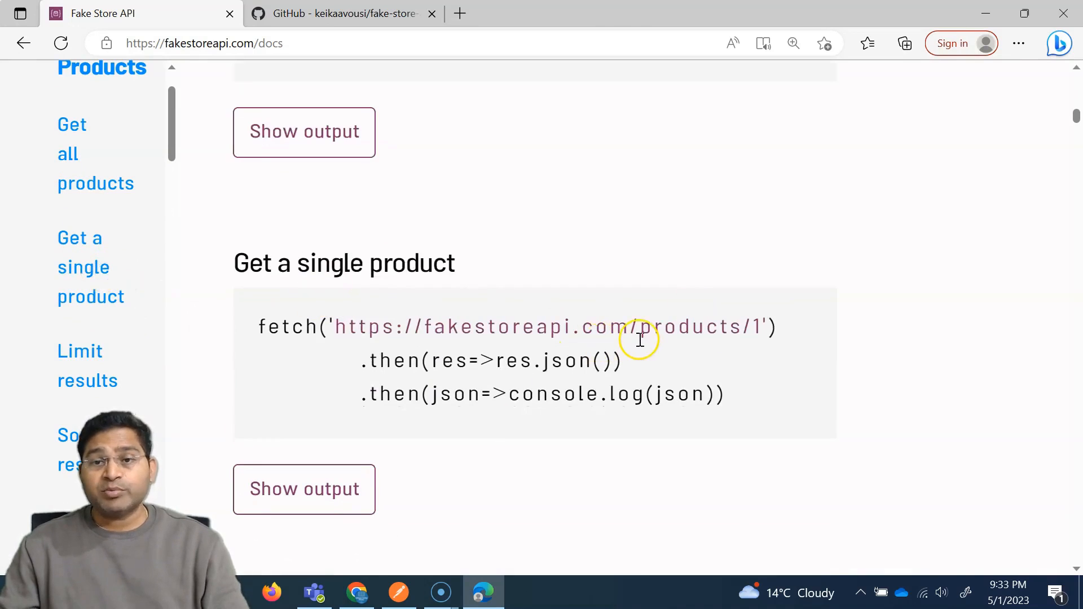
pyautogui.doubleClick(756, 326)
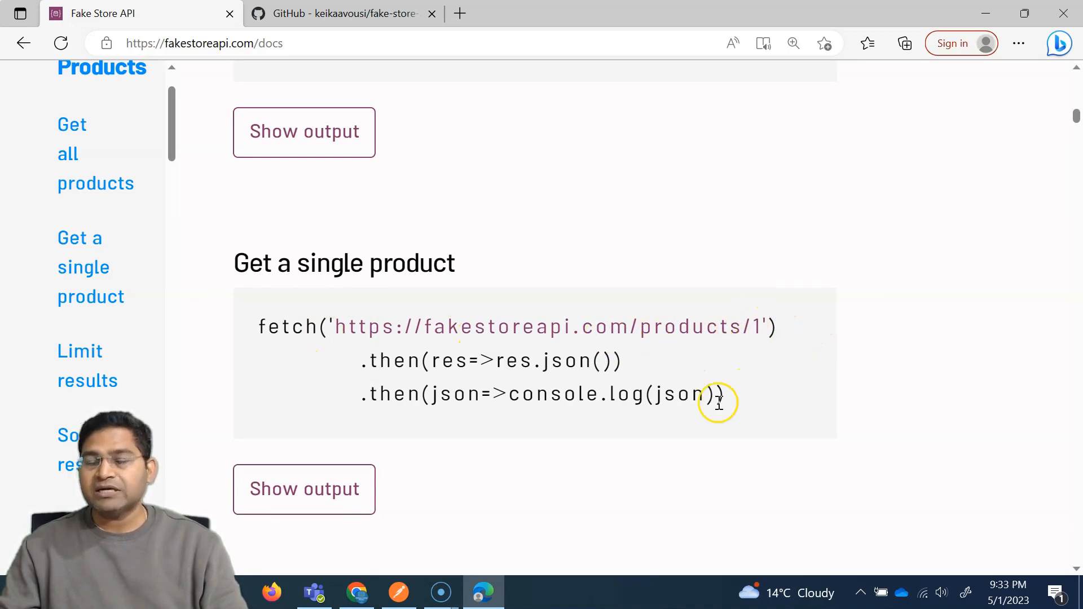
pyautogui.moveTo(759, 326)
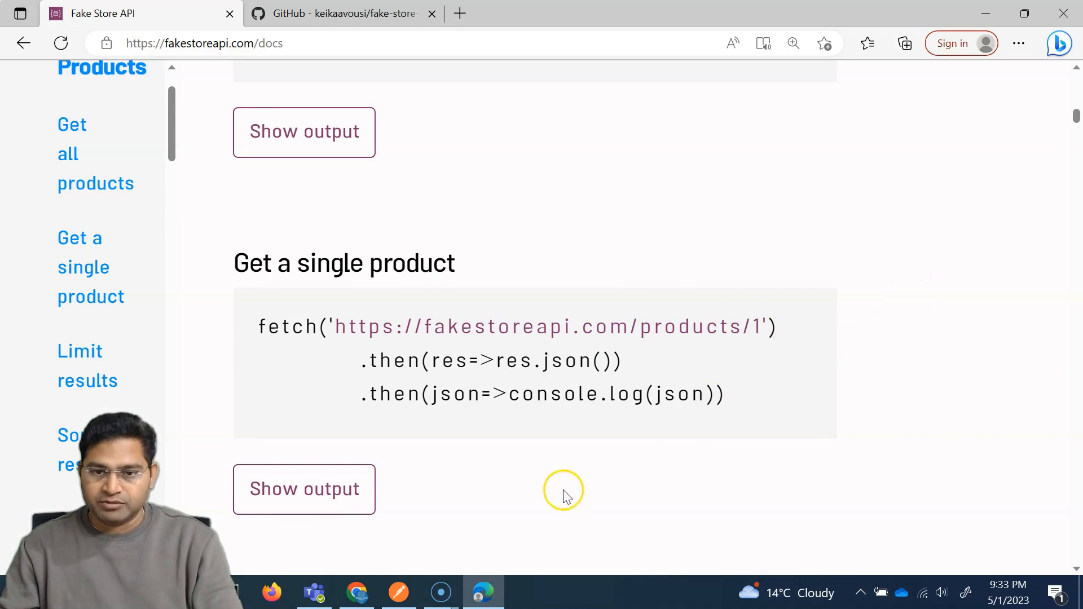
# Highlight the :id path variable in the GetProducts URL
pyautogui.click(397, 592)
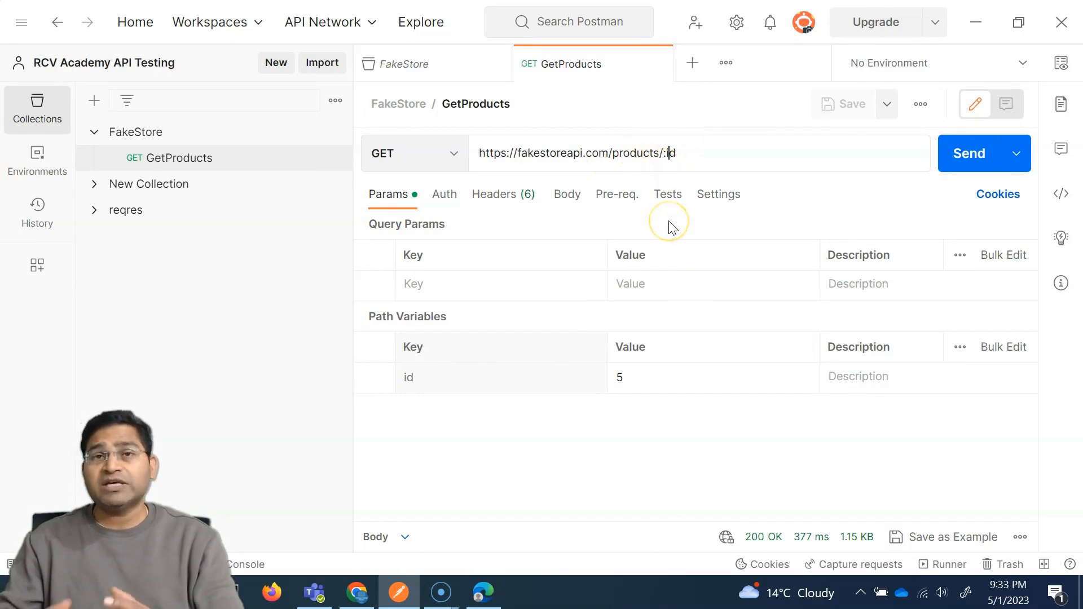
pyautogui.moveTo(658, 154)
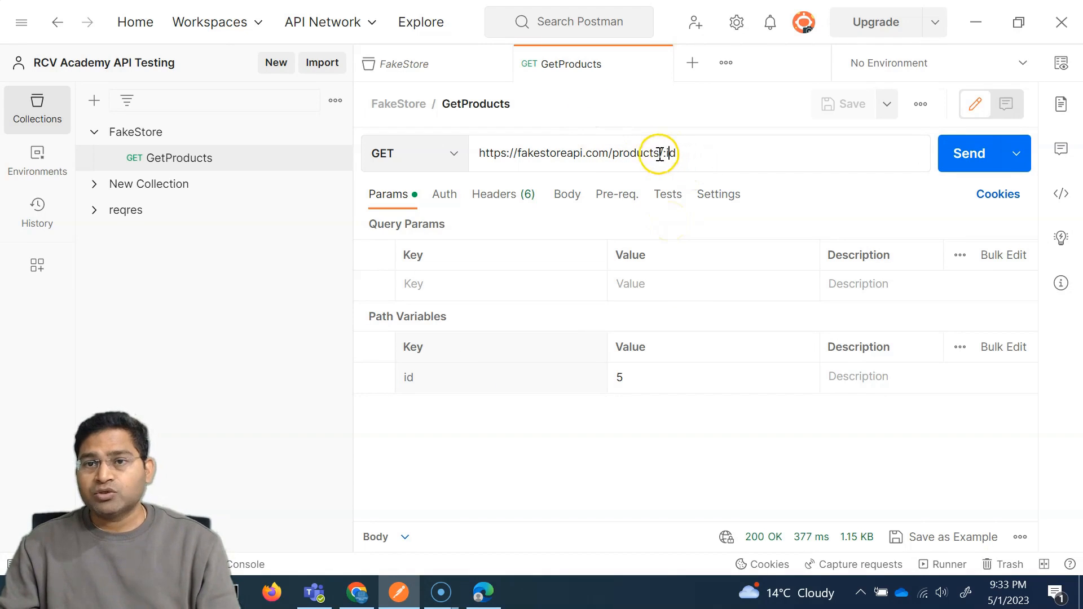
pyautogui.doubleClick(668, 152)
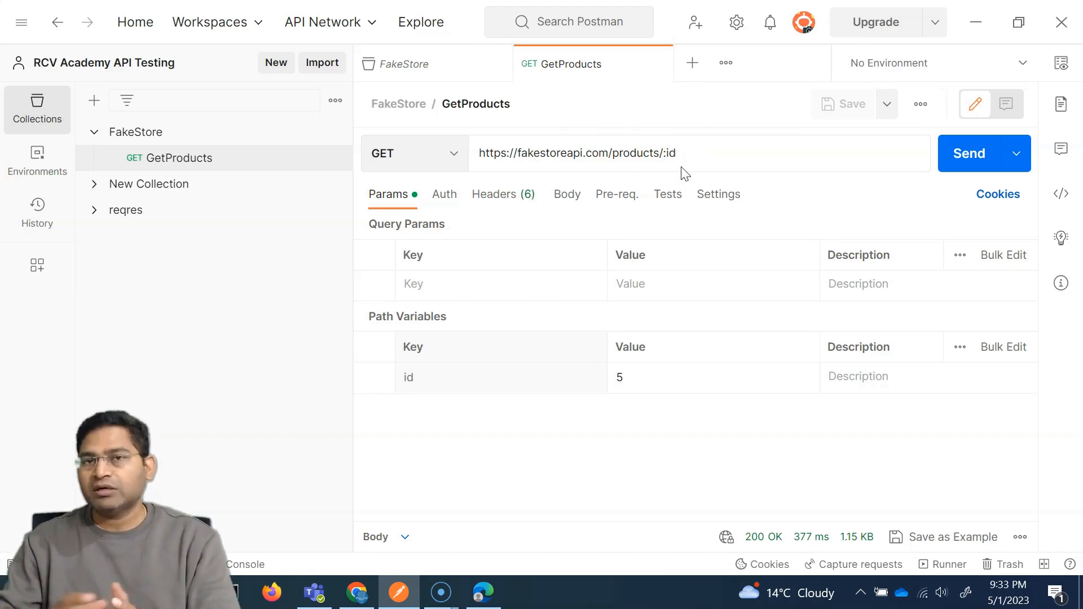
pyautogui.click(674, 153)
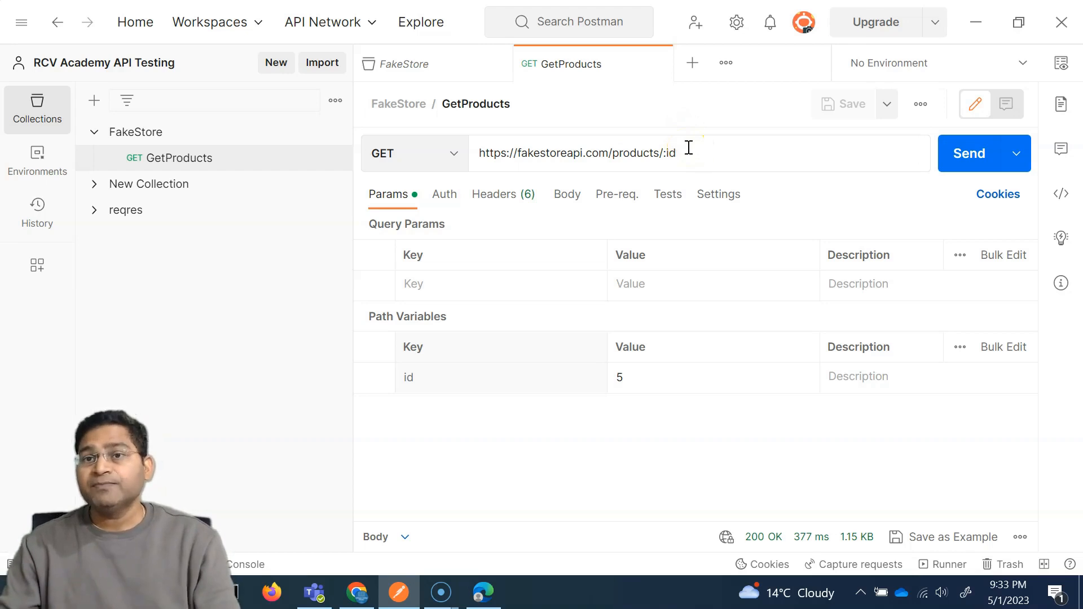
pyautogui.doubleClick(668, 153)
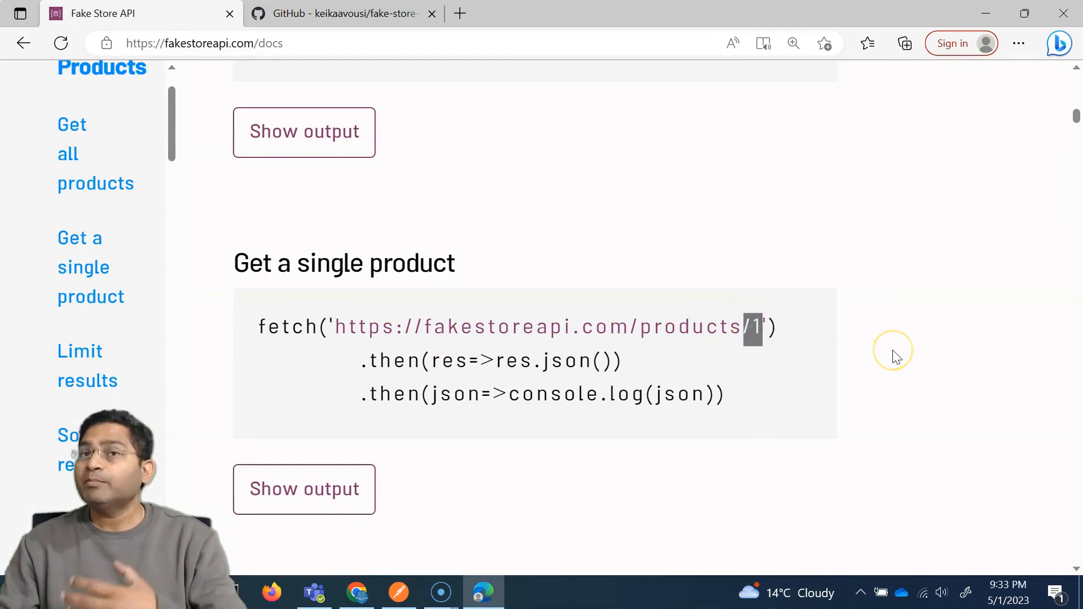
pyautogui.moveTo(212, 393)
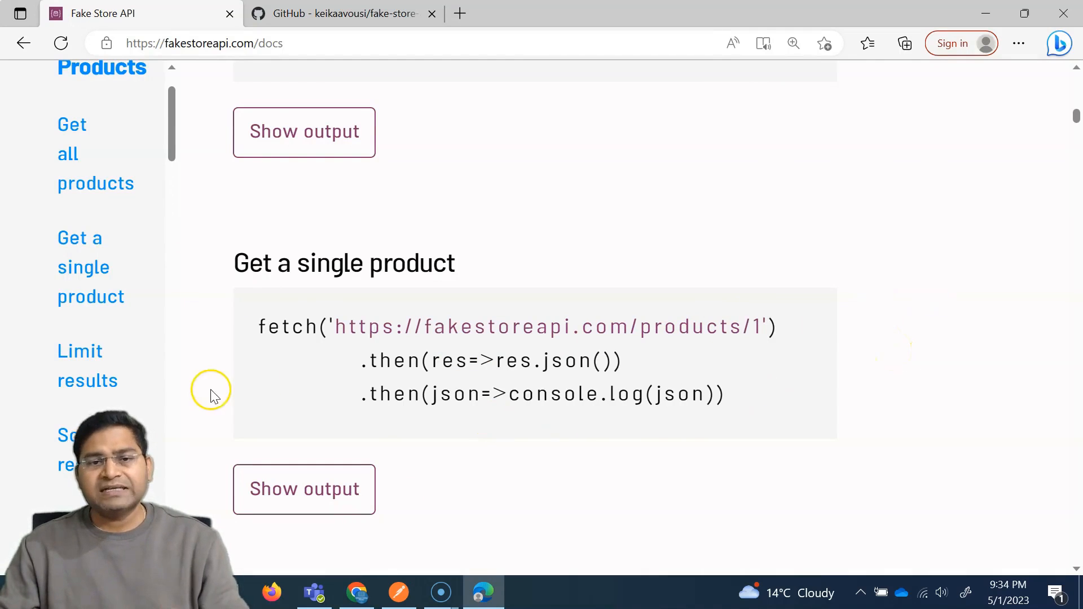
# Find the docs' Limit results example and its limit=5 query parameter
pyautogui.click(87, 366)
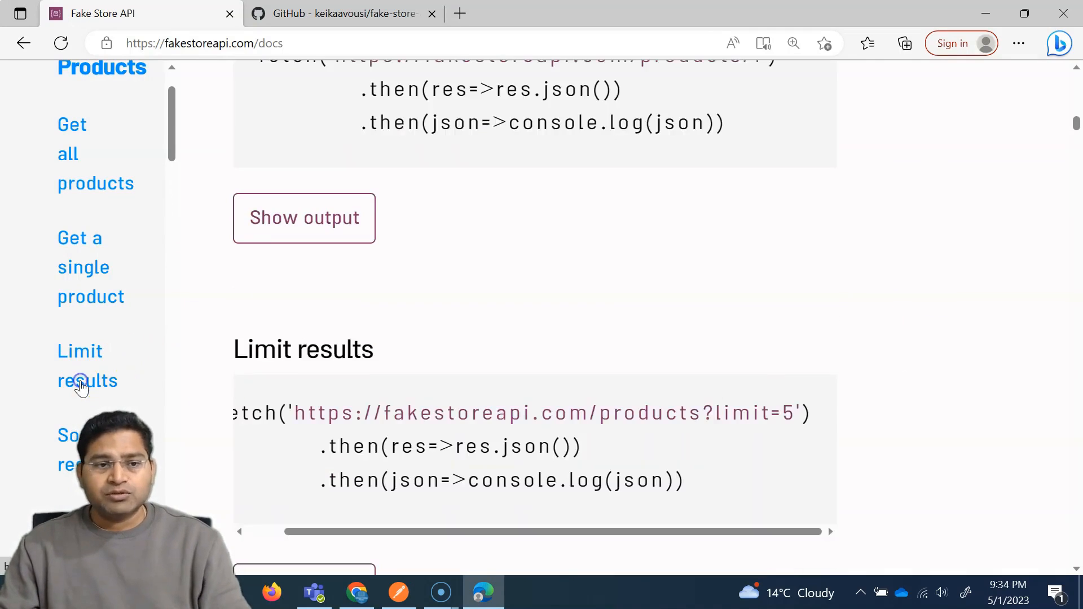
pyautogui.scroll(-3)
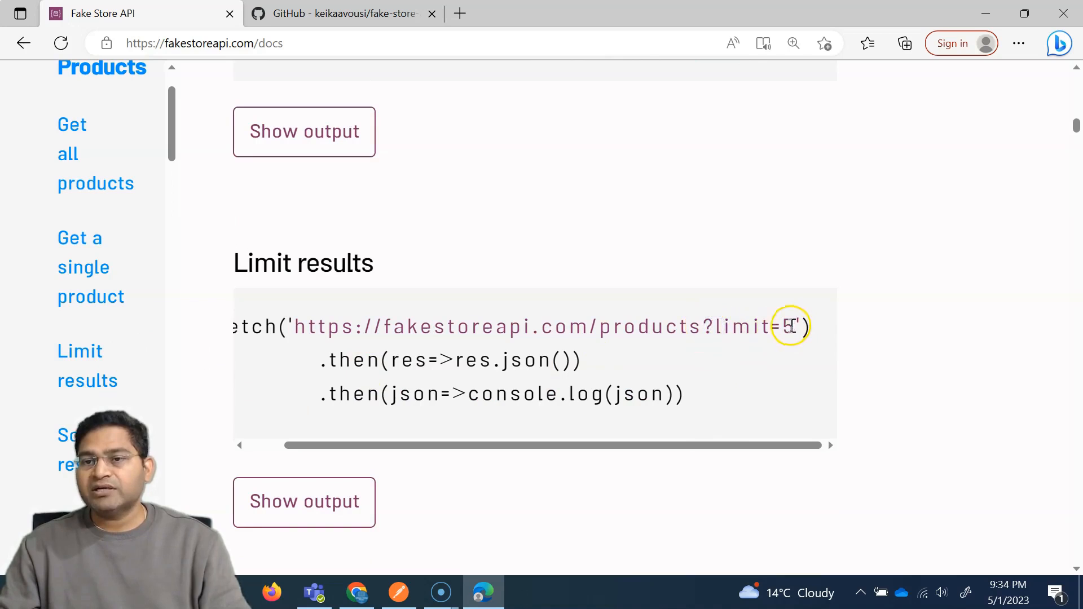
pyautogui.doubleClick(750, 326)
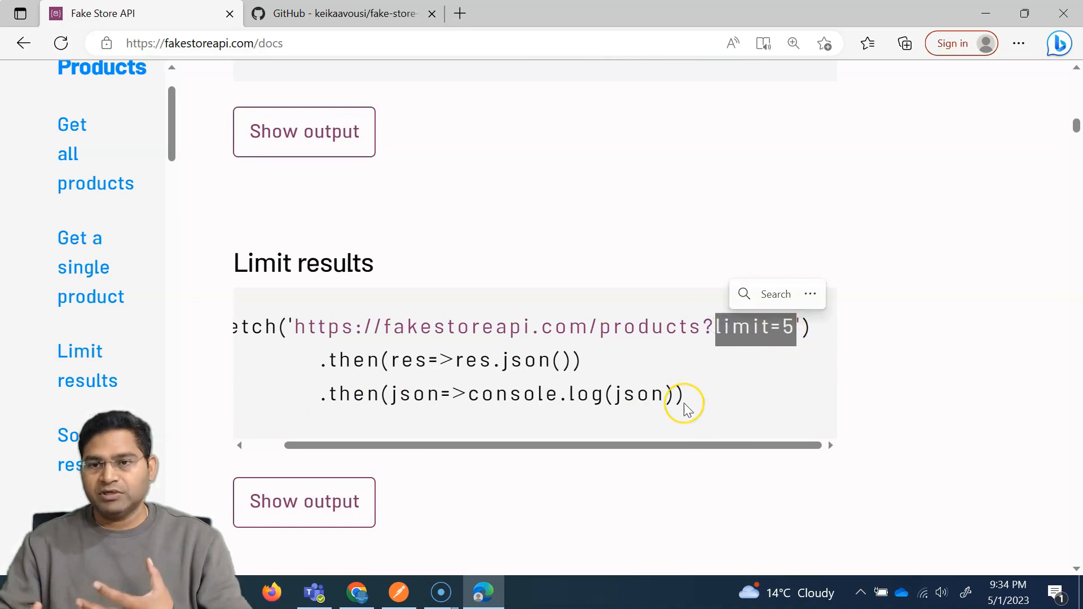
pyautogui.moveTo(682, 403)
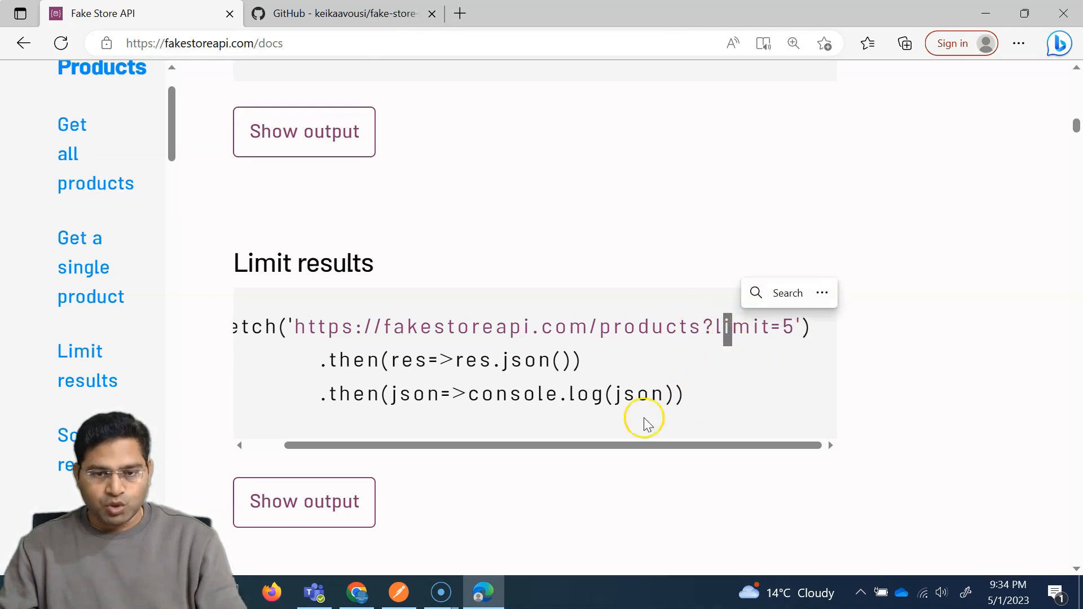
# Duplicate the GetProducts request from its sidebar actions menu
pyautogui.click(397, 592)
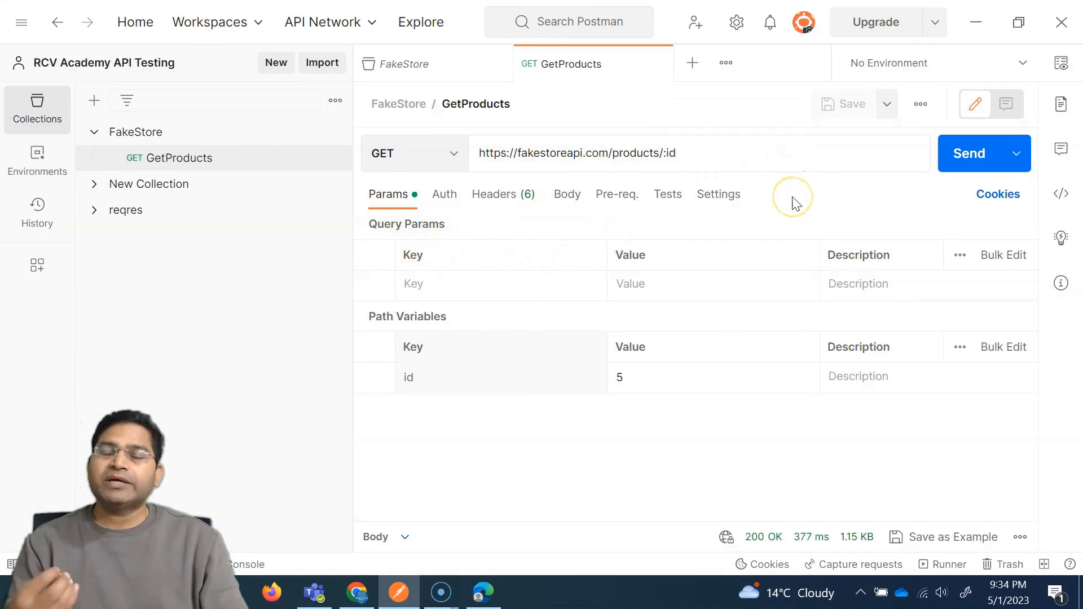
pyautogui.moveTo(792, 199)
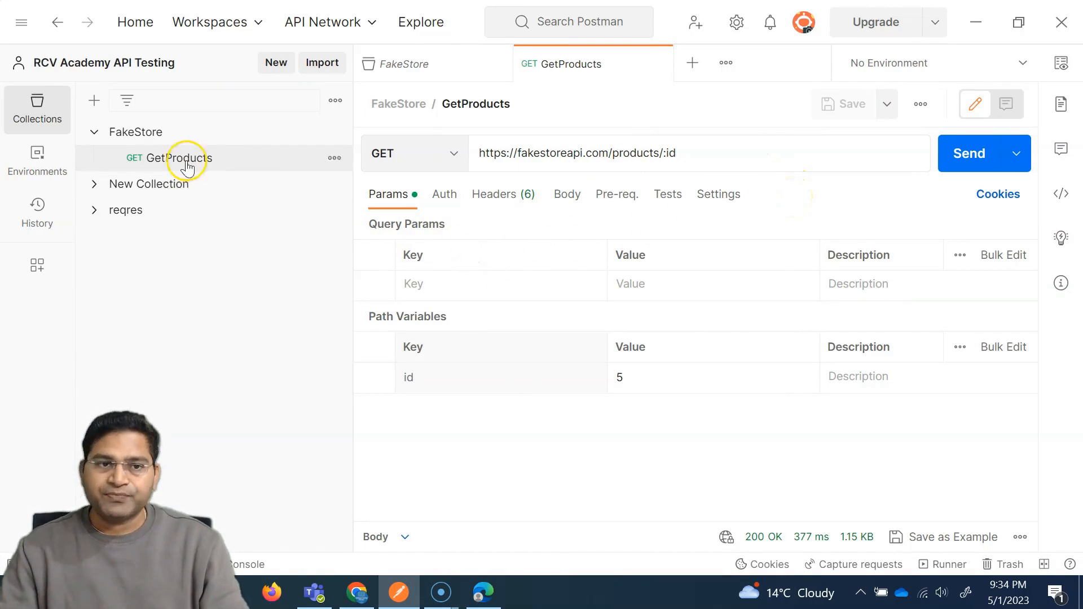
pyautogui.moveTo(280, 228)
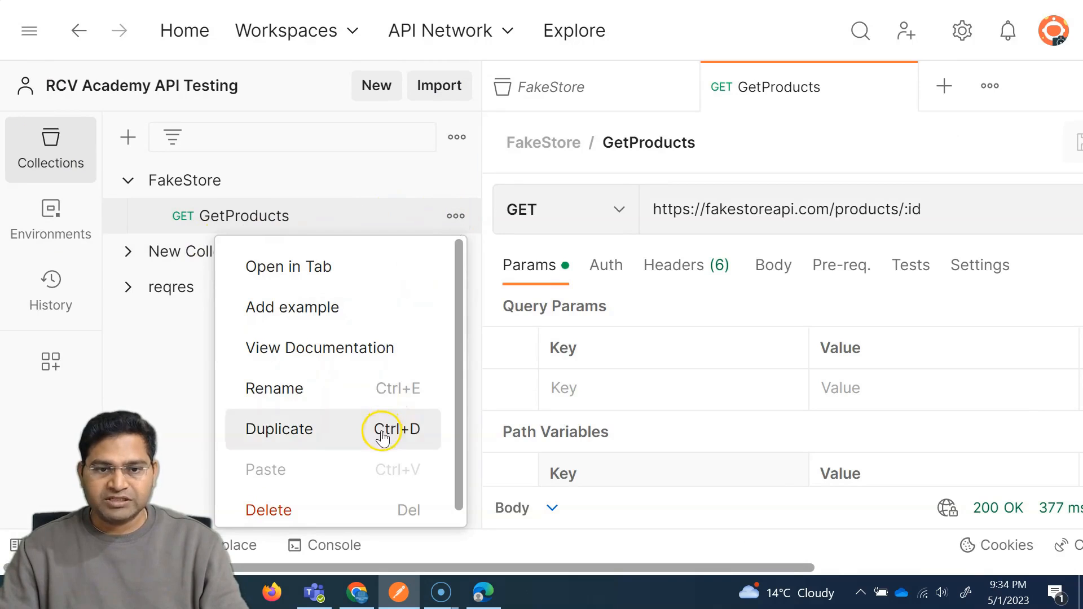
pyautogui.moveTo(455, 215)
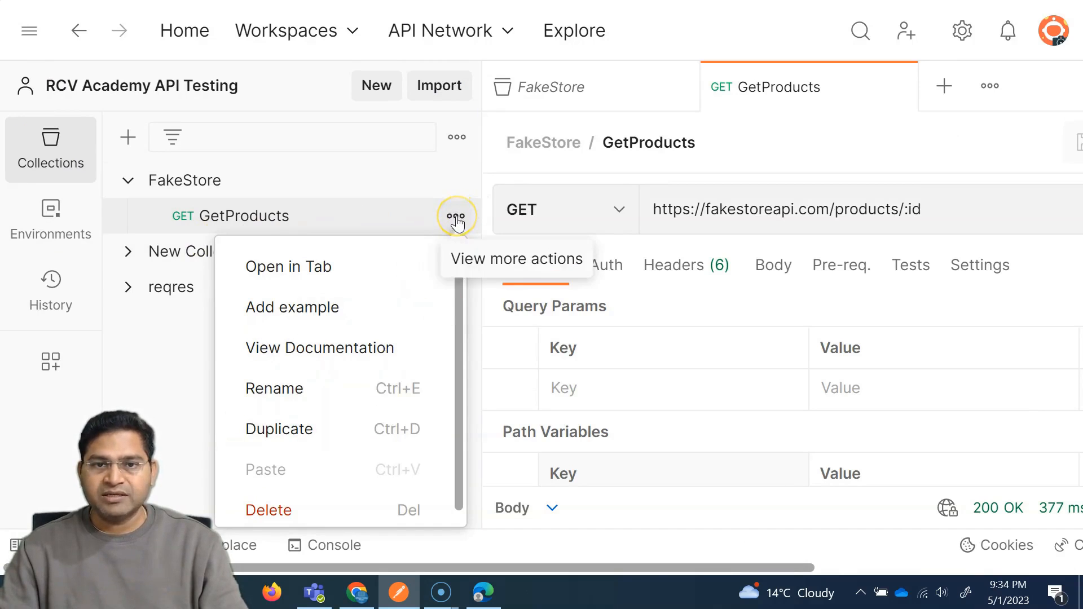
pyautogui.click(279, 428)
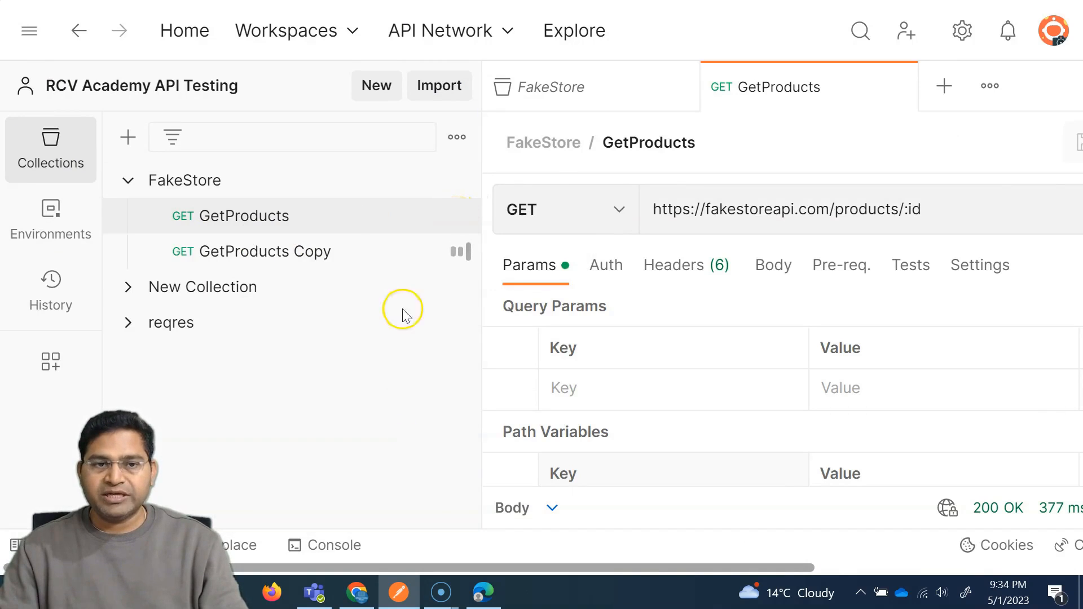
pyautogui.click(262, 251)
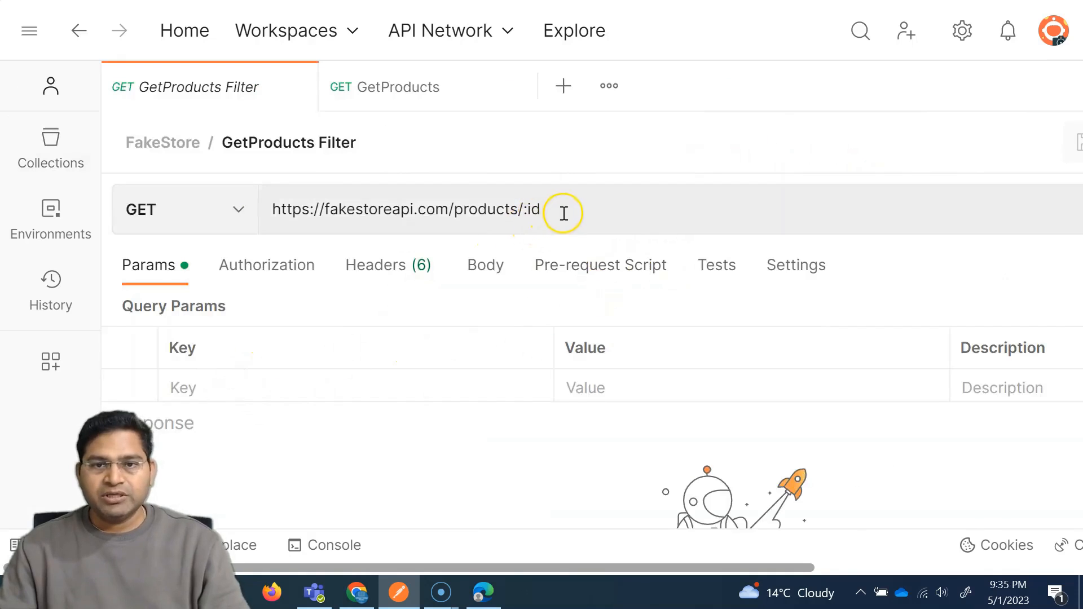
pyautogui.moveTo(560, 219)
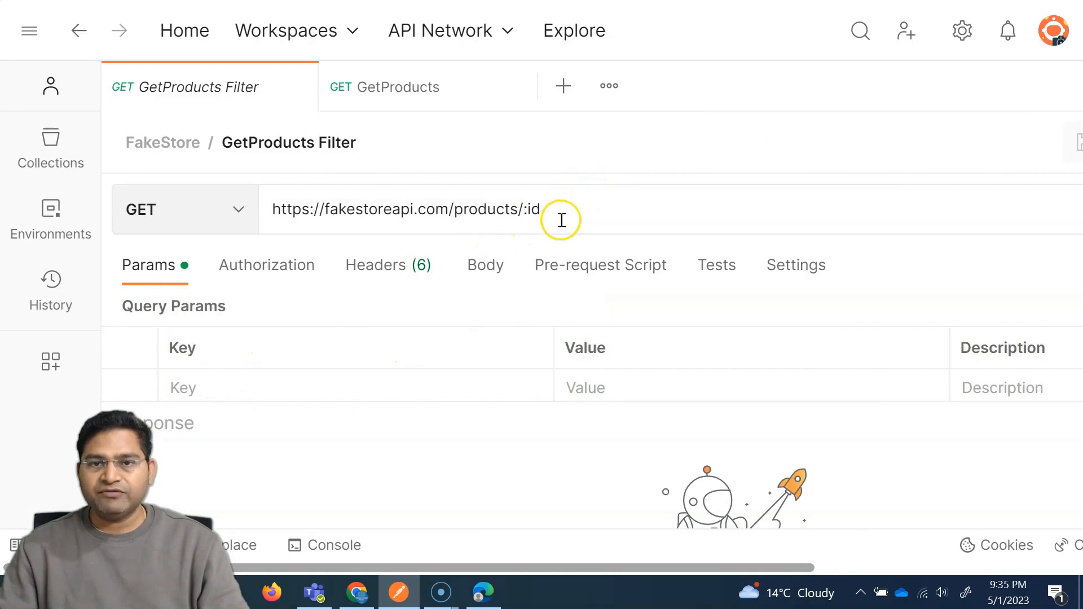
# Remove /:id from the GetProducts Filter URL, send it for 200 OK, and reopen the docs
pyautogui.doubleClick(528, 209)
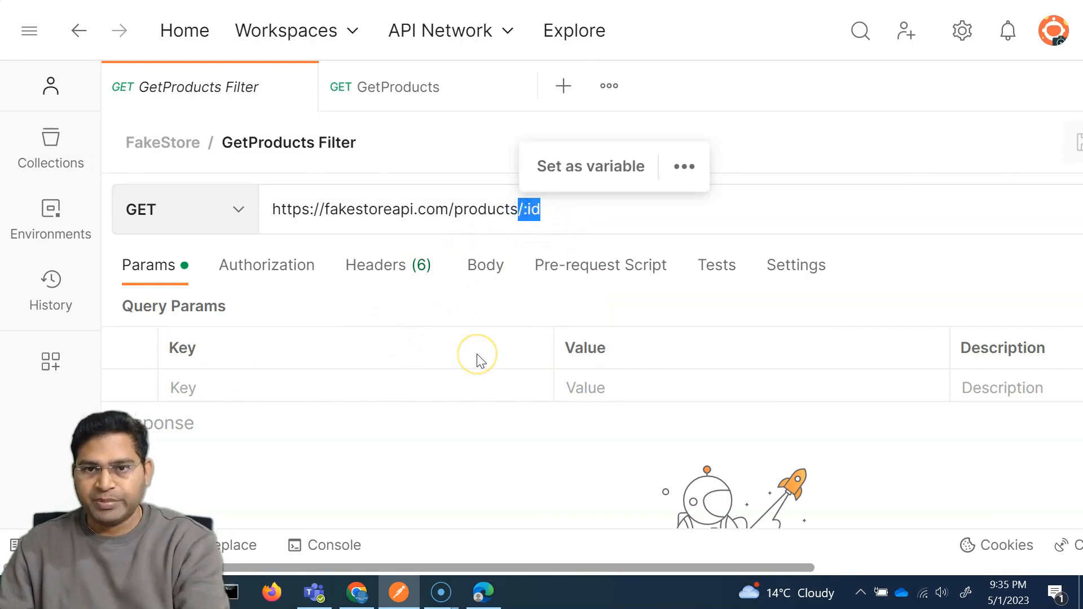
pyautogui.press('Backspace')
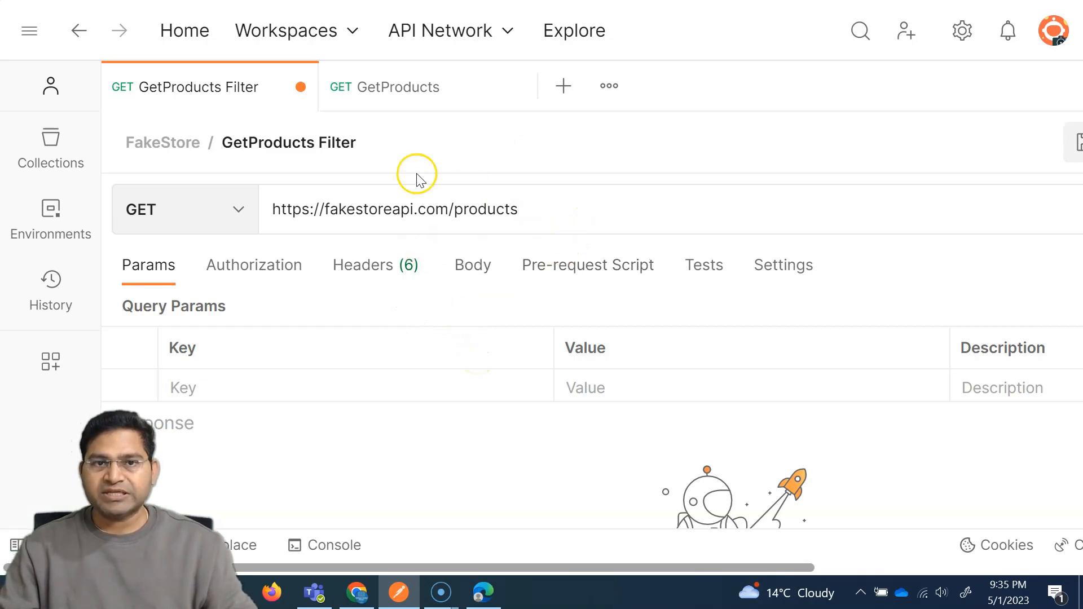
pyautogui.moveTo(616, 570)
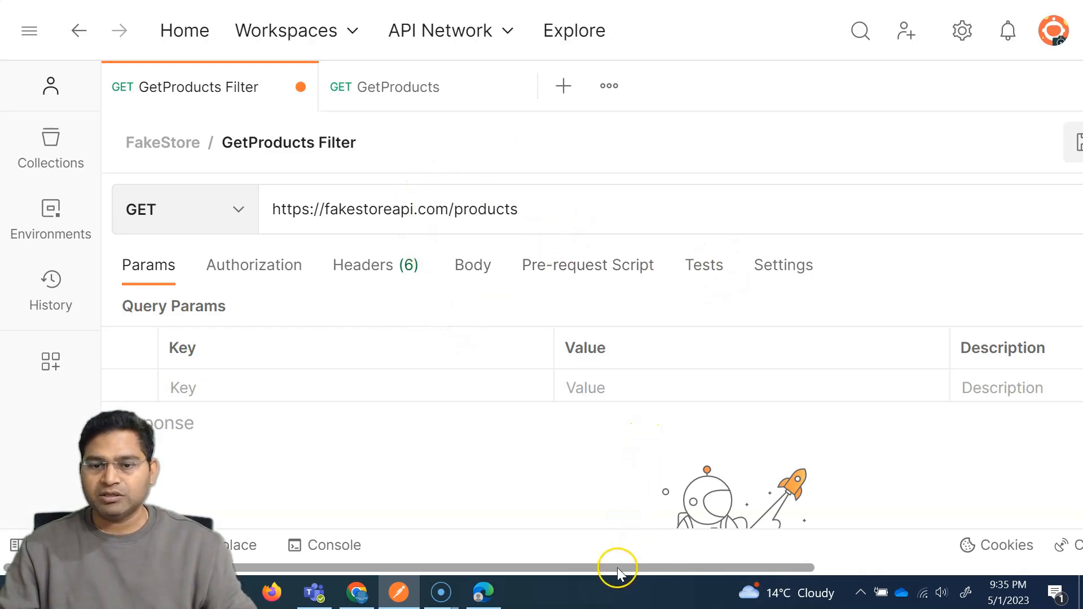
pyautogui.hscroll(3)
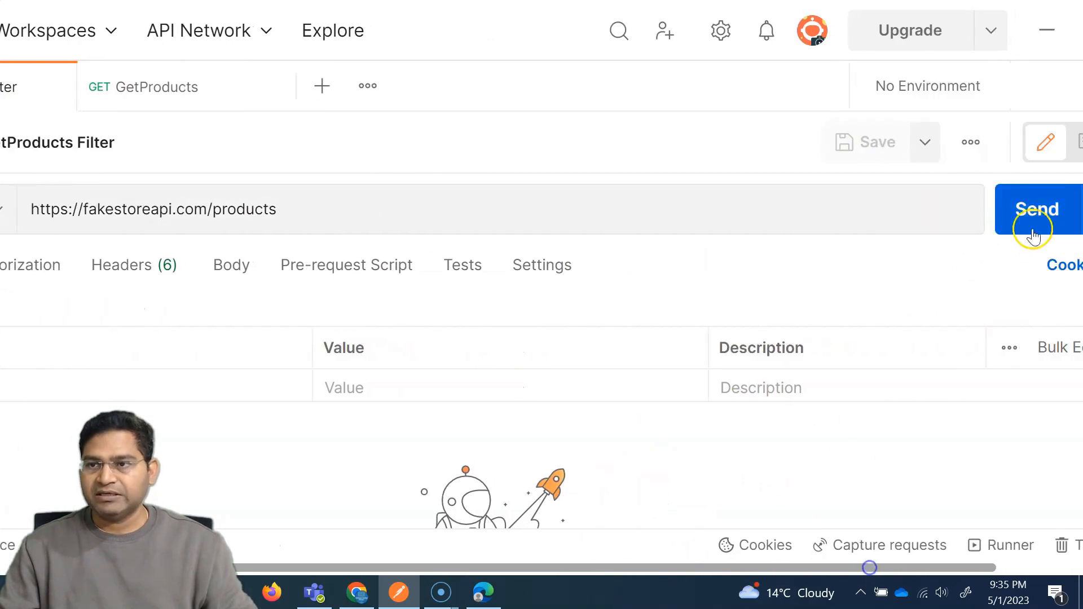
pyautogui.click(1036, 209)
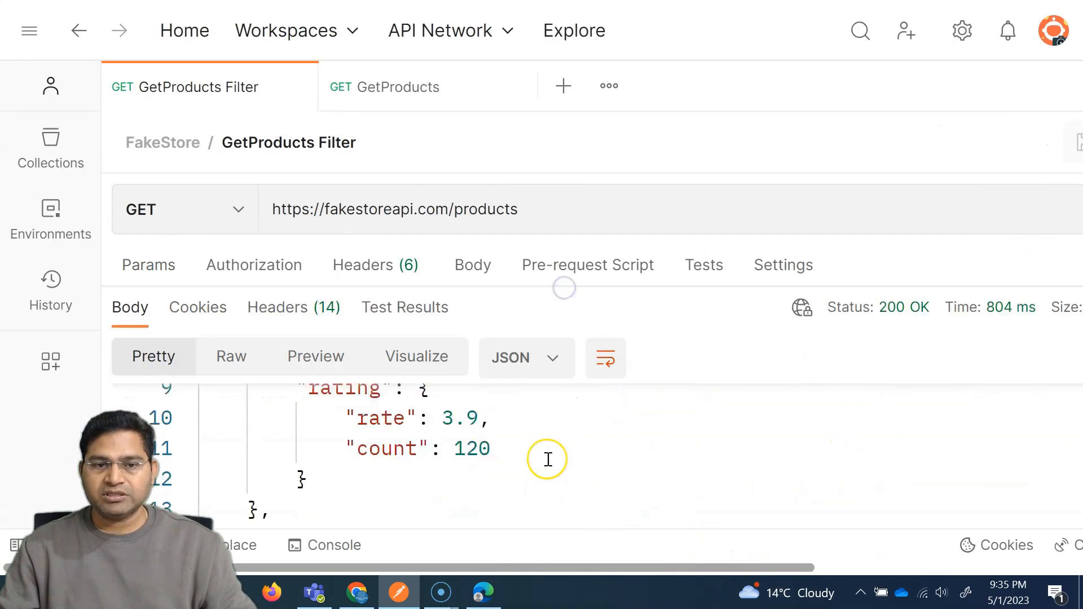
pyautogui.scroll(-3)
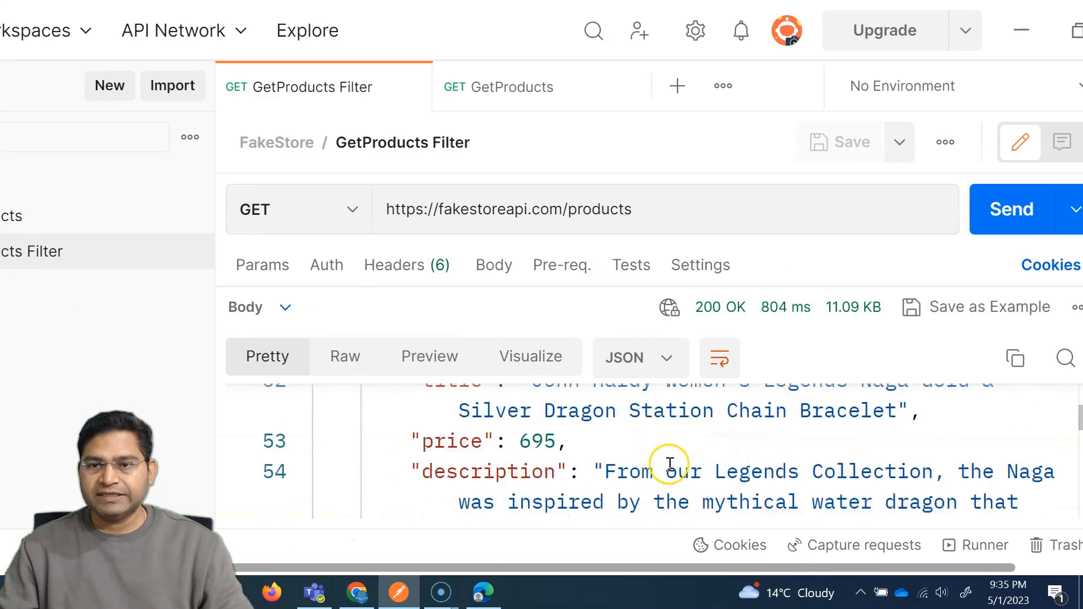
pyautogui.click(483, 592)
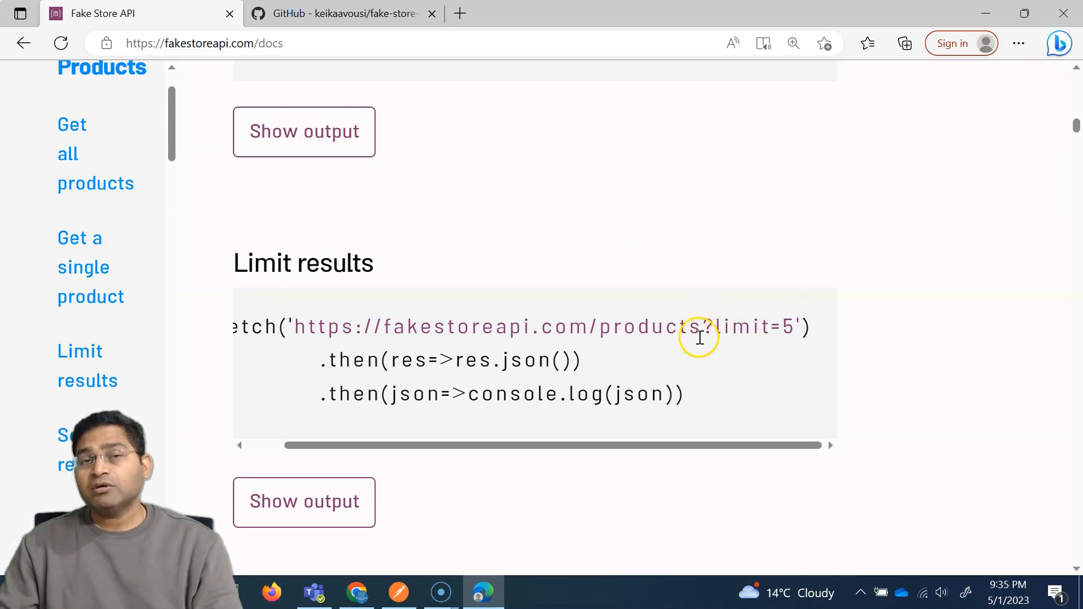
pyautogui.moveTo(731, 333)
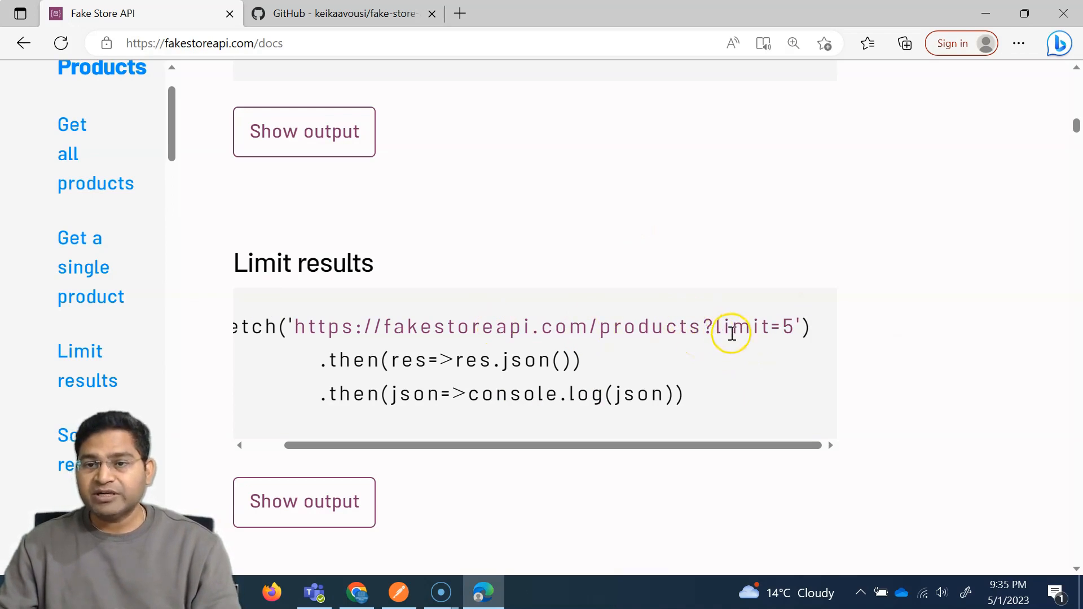
pyautogui.doubleClick(749, 326)
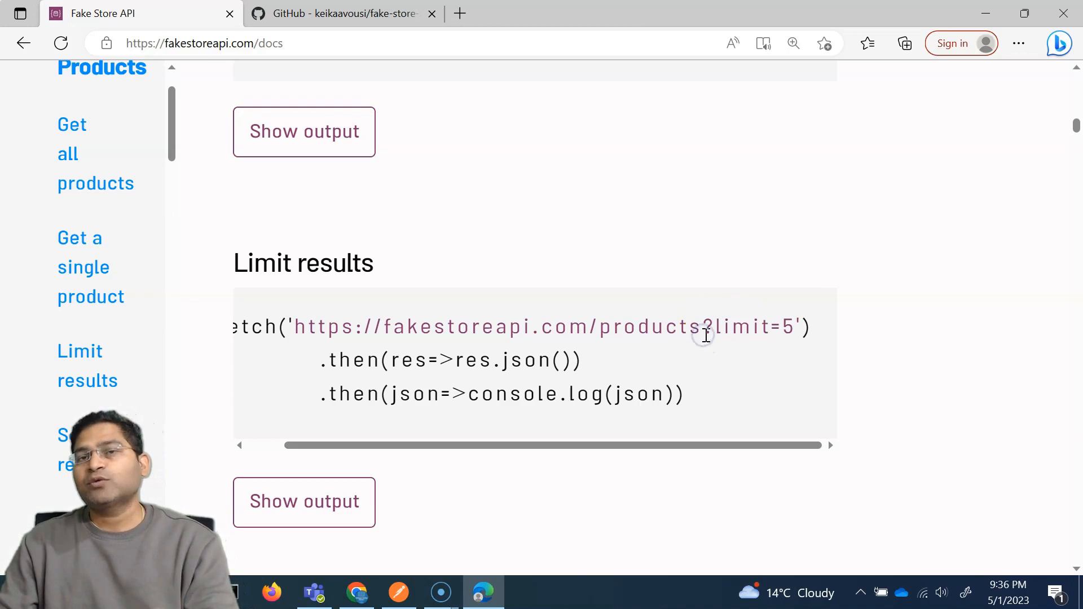
pyautogui.moveTo(705, 336)
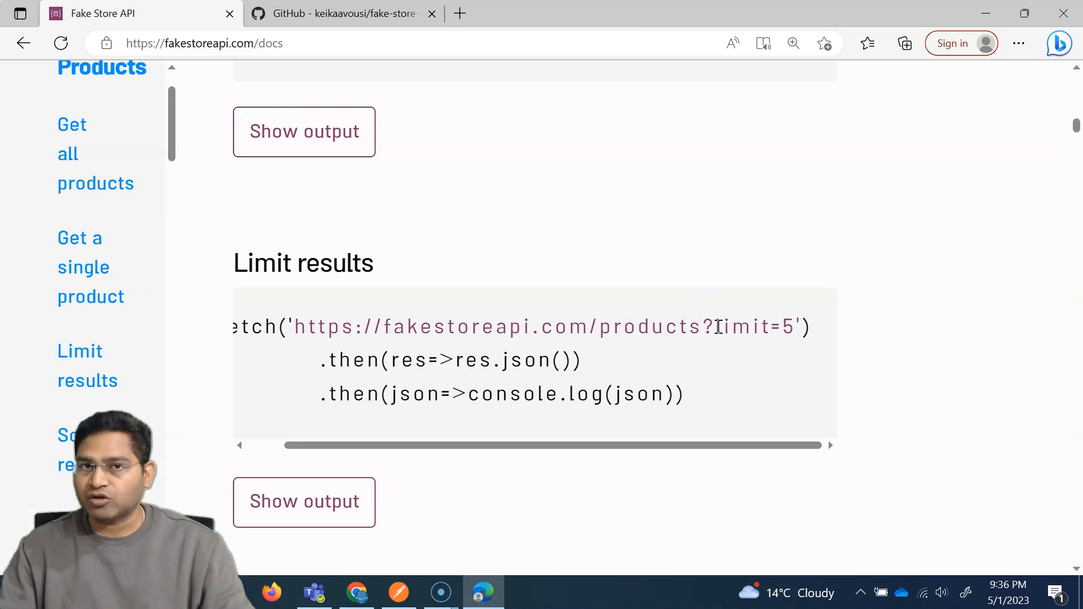
pyautogui.doubleClick(749, 326)
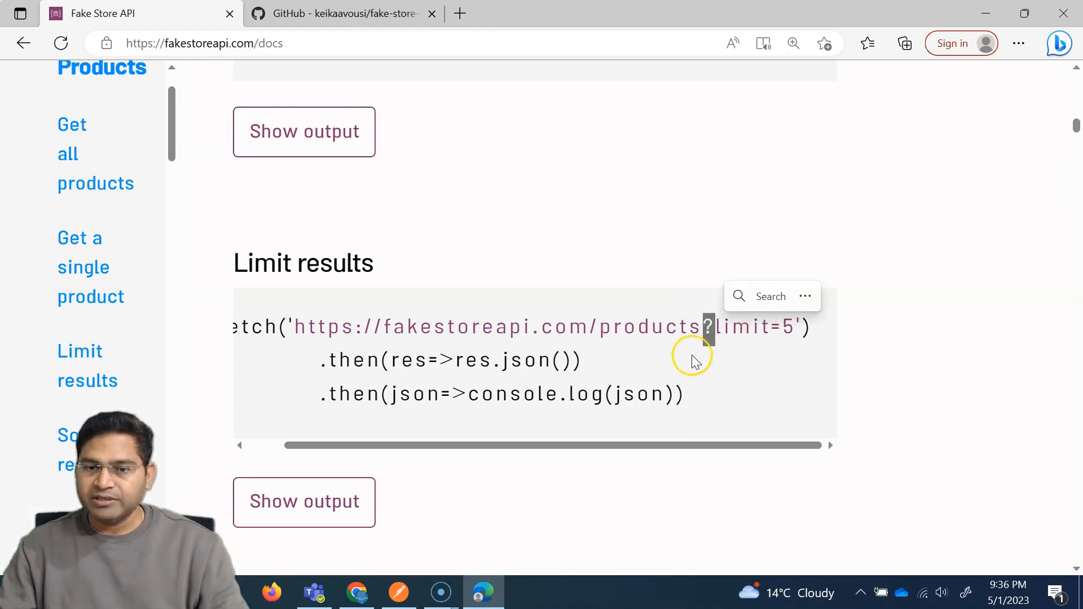
pyautogui.doubleClick(736, 326)
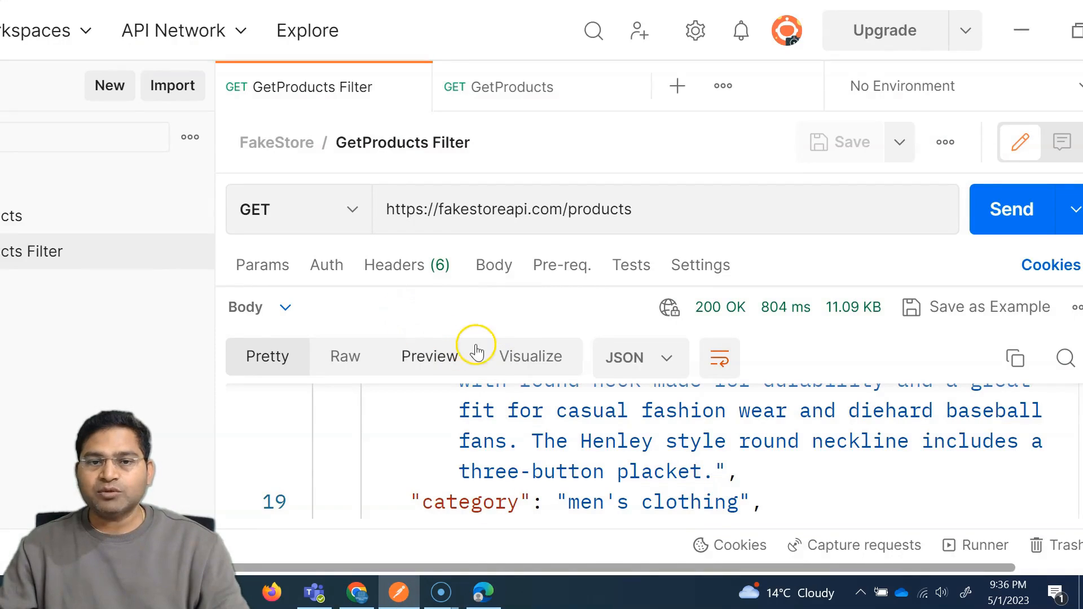
# Add query parameter limit = 3 under Params and send the request
pyautogui.click(262, 265)
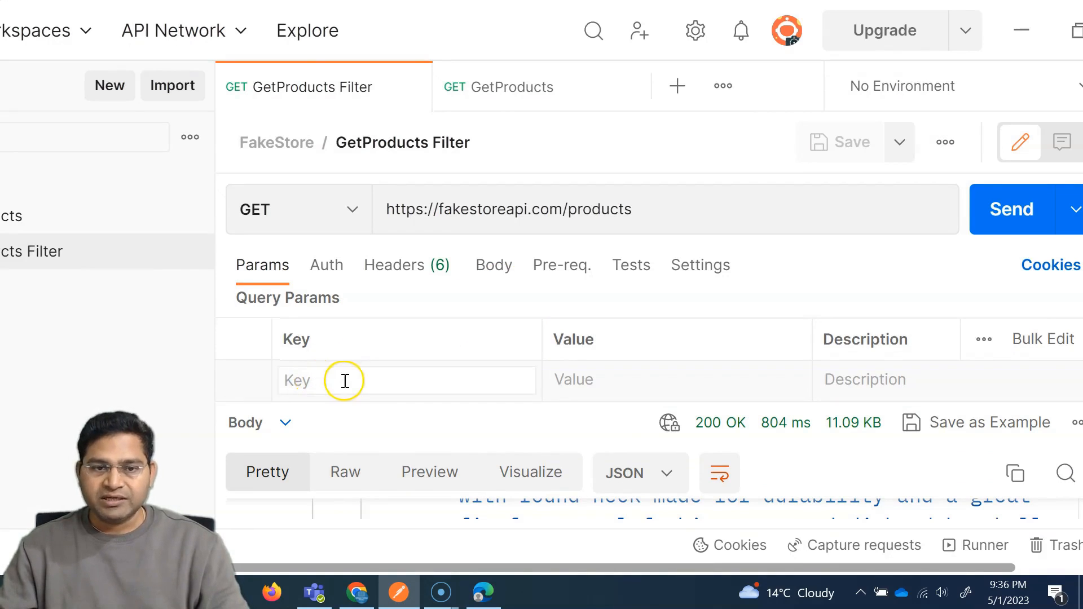
pyautogui.write('limi')
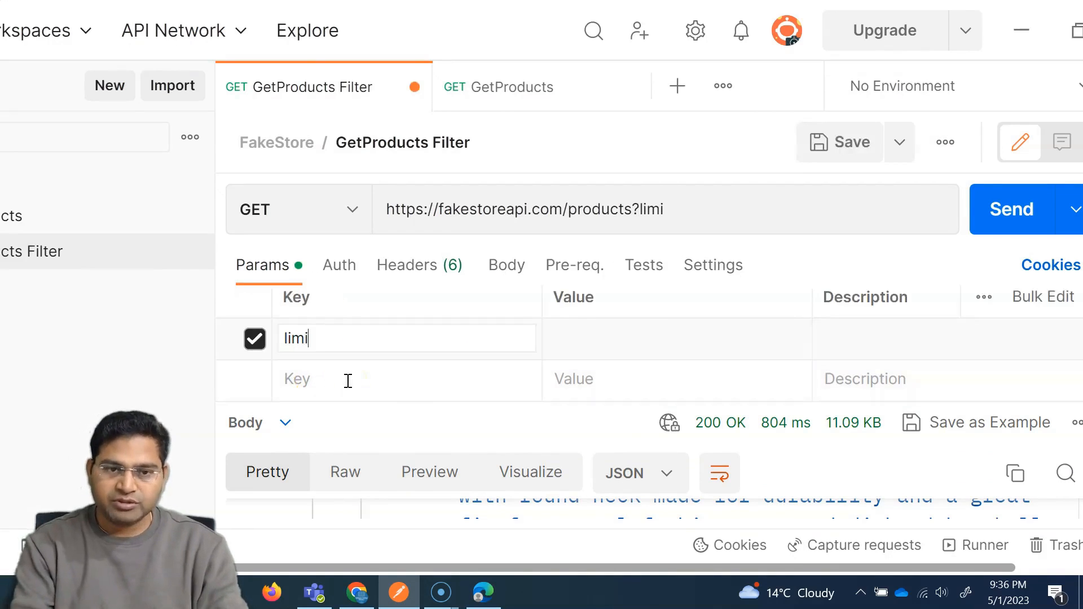
pyautogui.write('t')
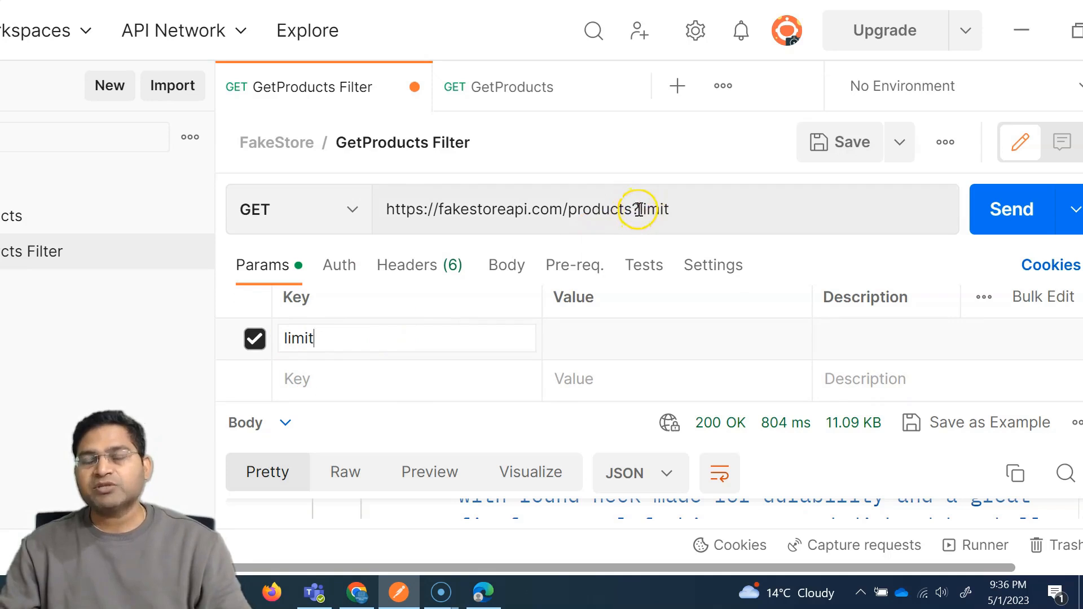
pyautogui.moveTo(521, 315)
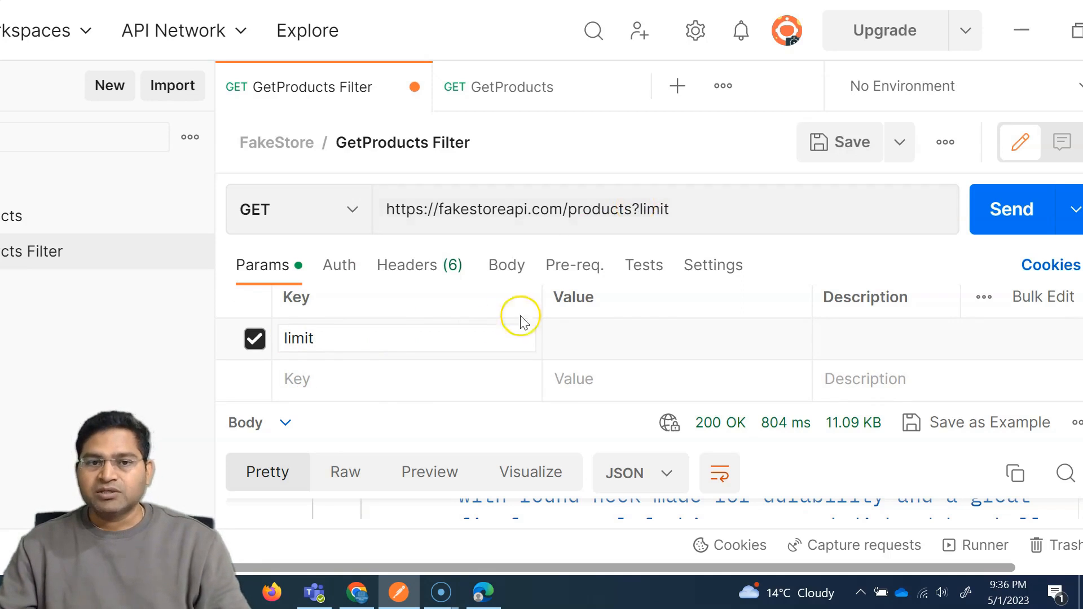
pyautogui.moveTo(393, 450)
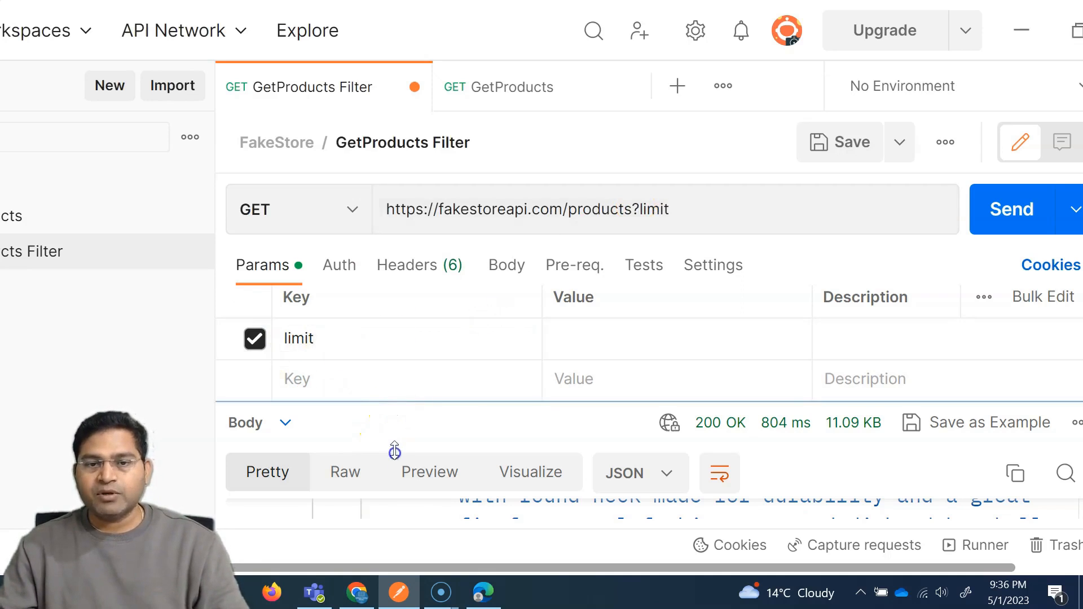
pyautogui.click(677, 338)
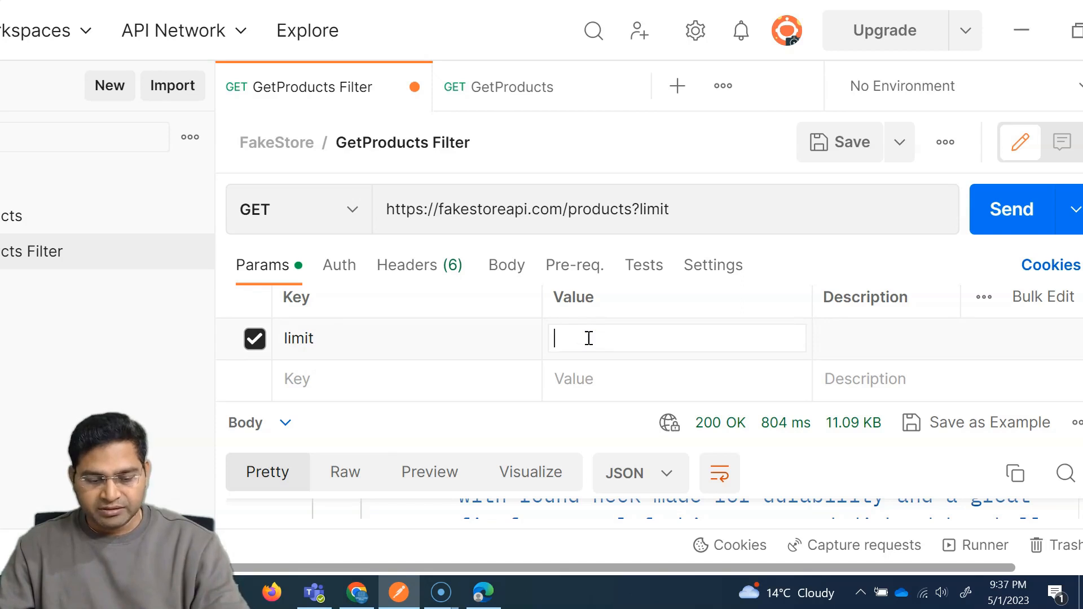
pyautogui.write('3')
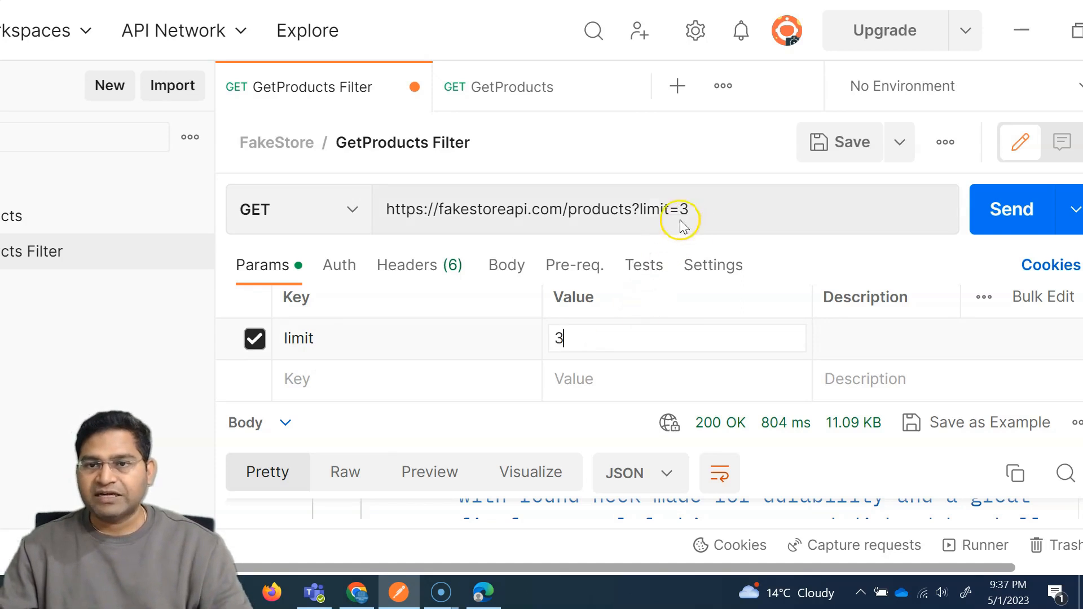
pyautogui.moveTo(806, 171)
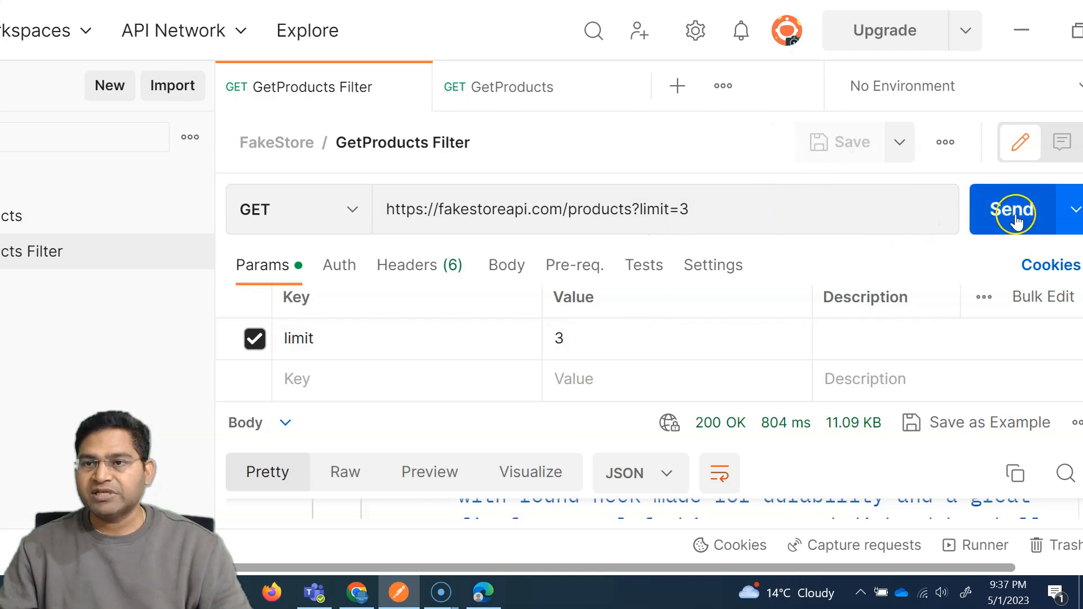
pyautogui.click(1012, 209)
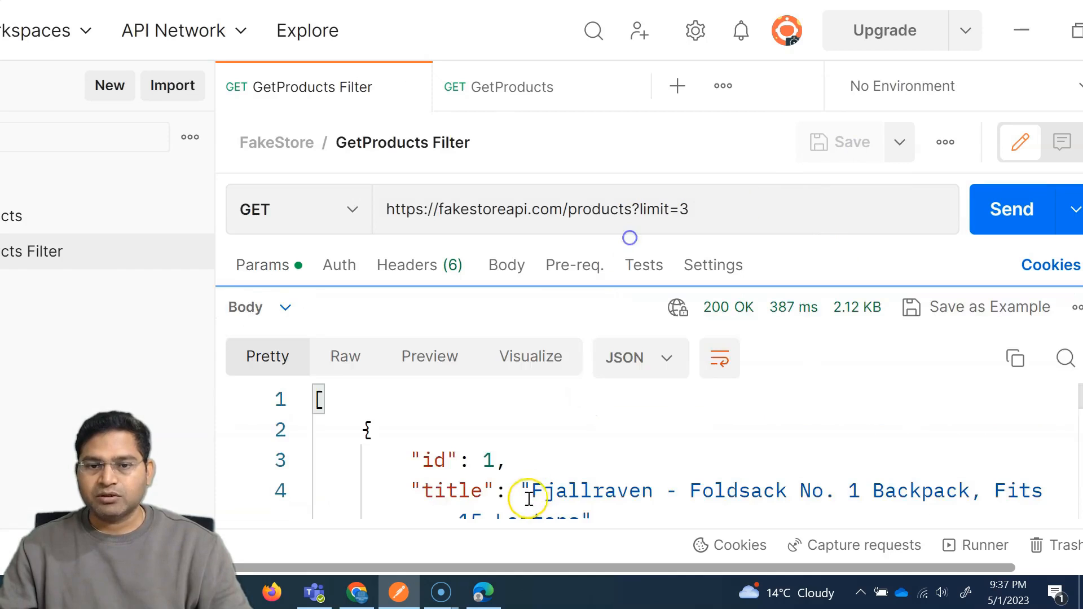
# Change the URL to limit=1, check Params, and resend the request
pyautogui.scroll(-3)
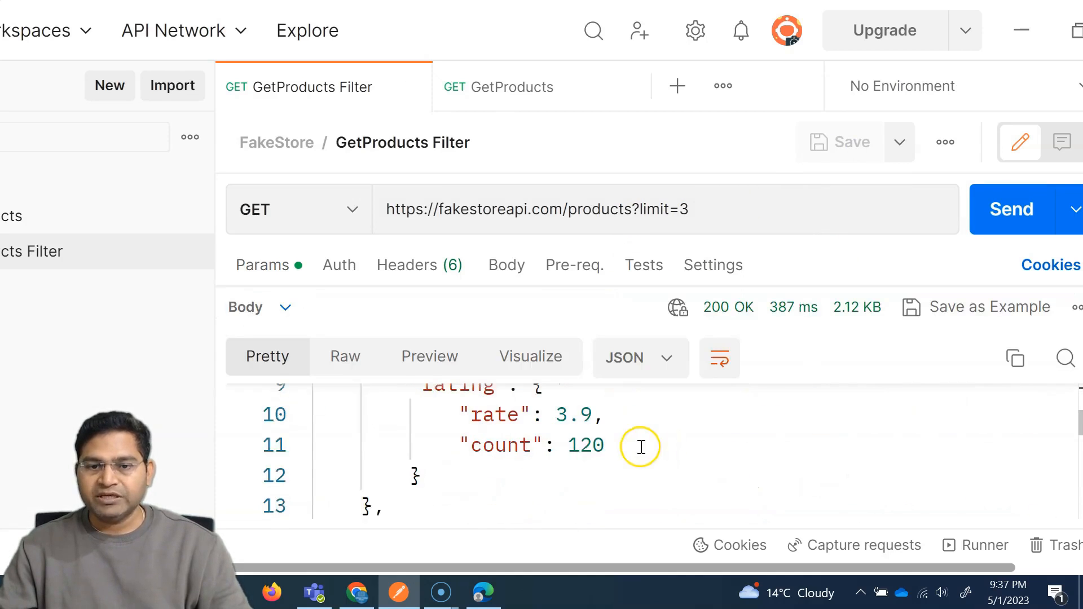
pyautogui.scroll(-3)
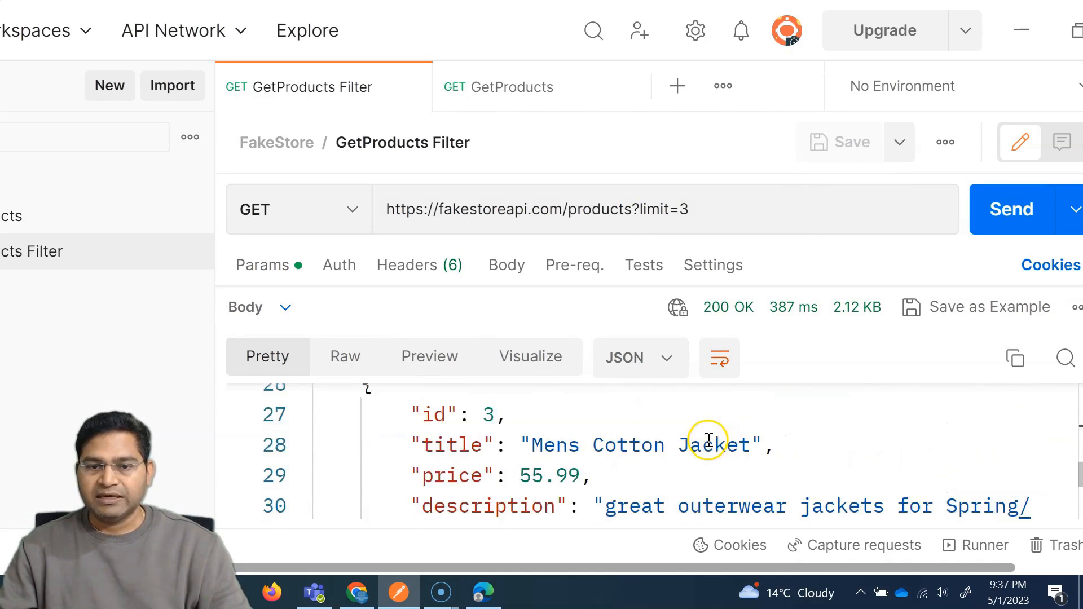
pyautogui.scroll(-3)
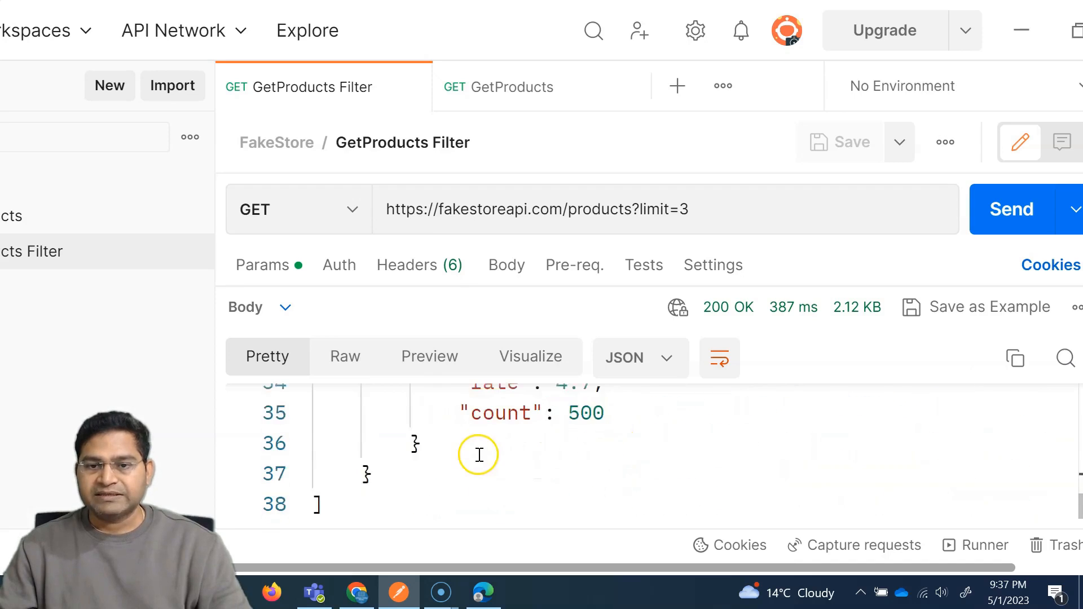
pyautogui.click(684, 209)
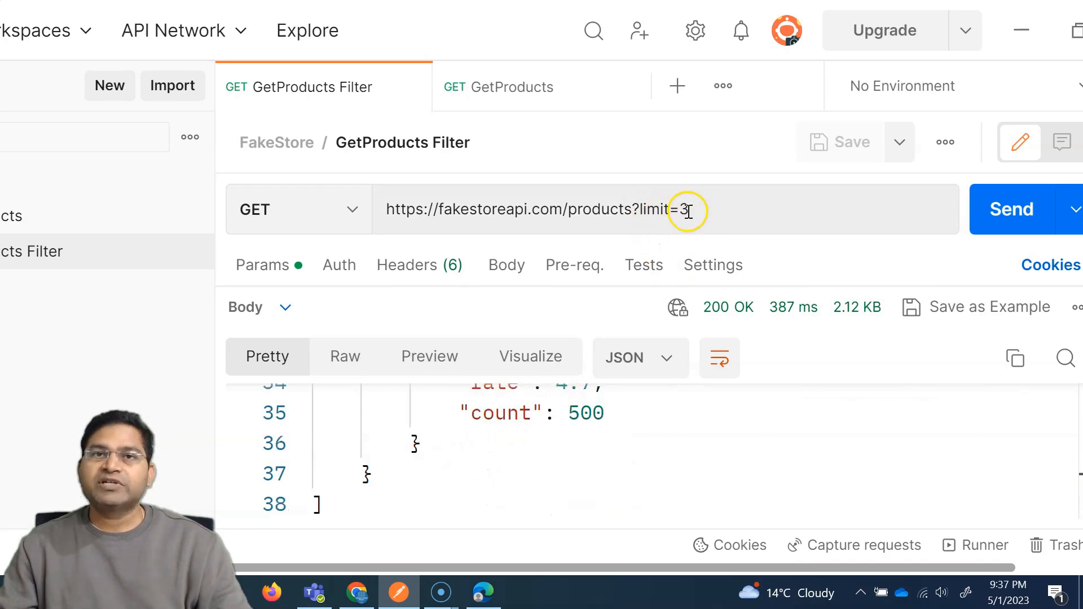
pyautogui.moveTo(545, 384)
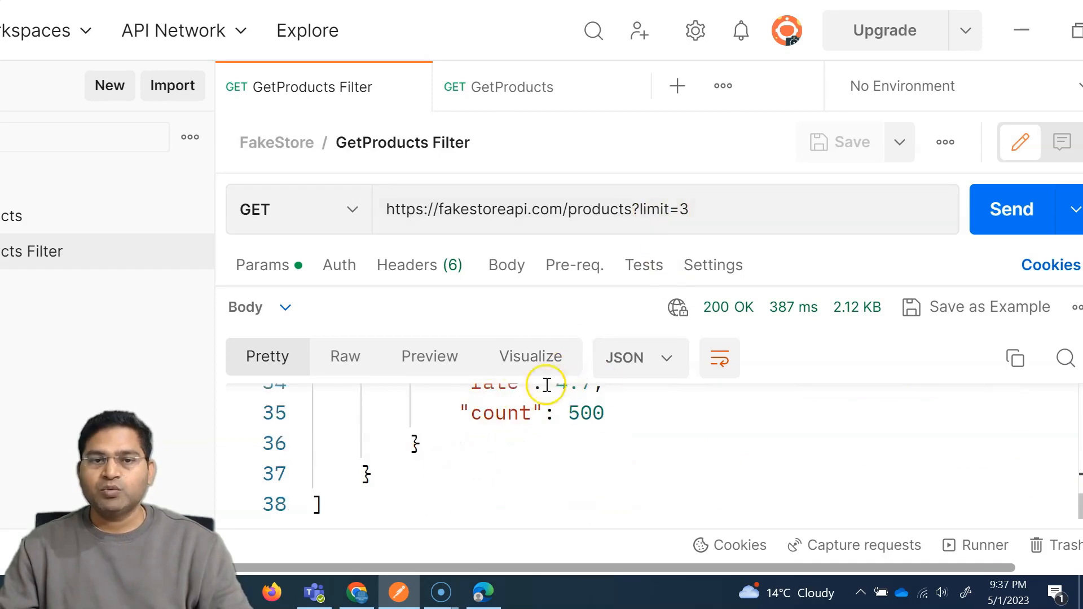
pyautogui.click(262, 265)
pyautogui.write('1')
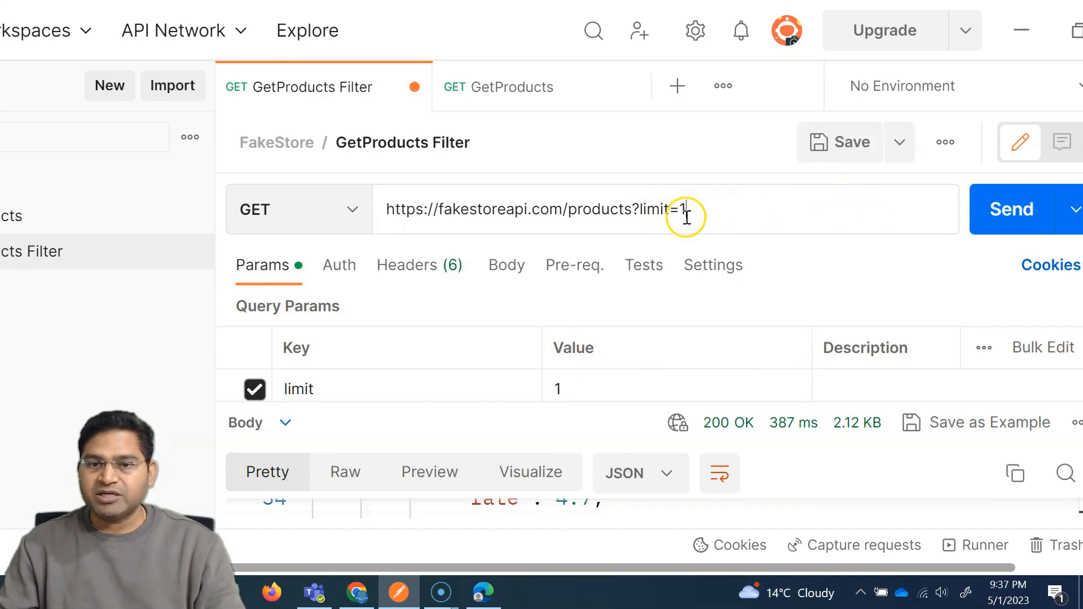
pyautogui.click(1012, 209)
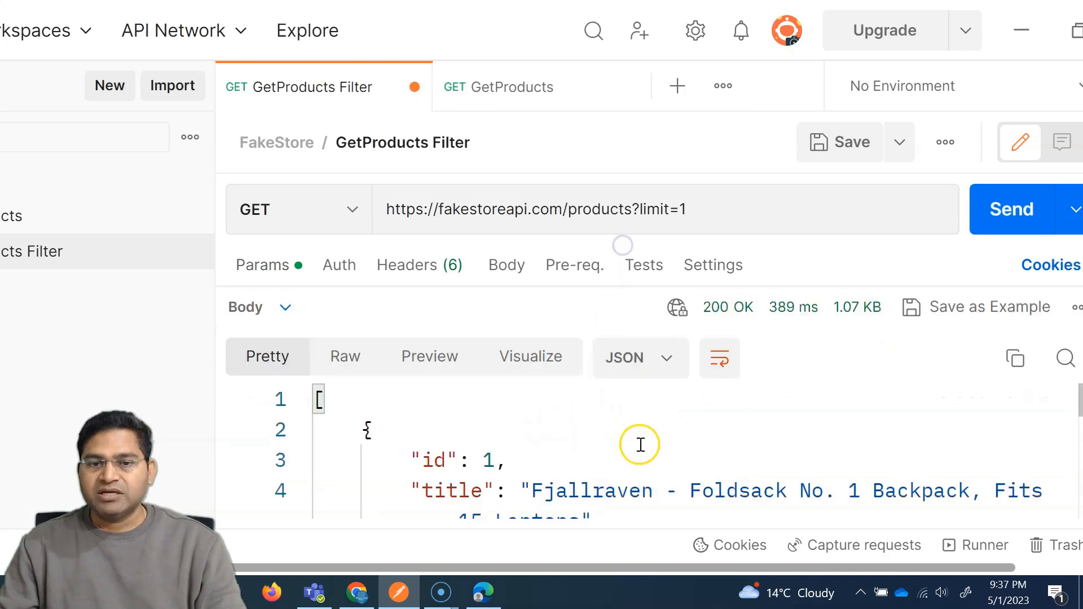
# Inspect the single Fjallraven backpack result (id 1) and the limit parameter
pyautogui.doubleClick(487, 460)
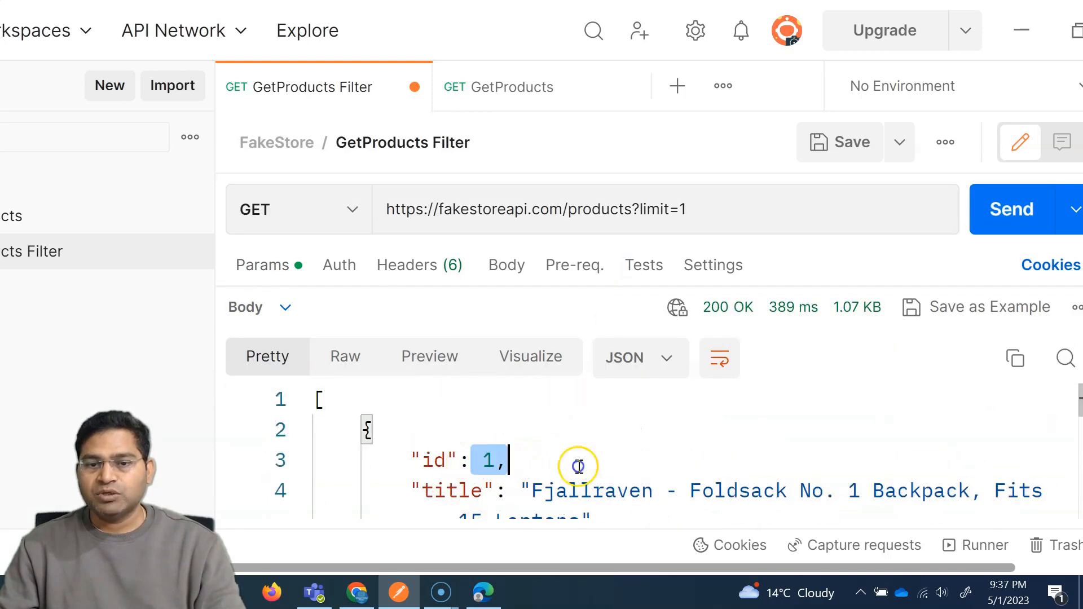
pyautogui.scroll(-3)
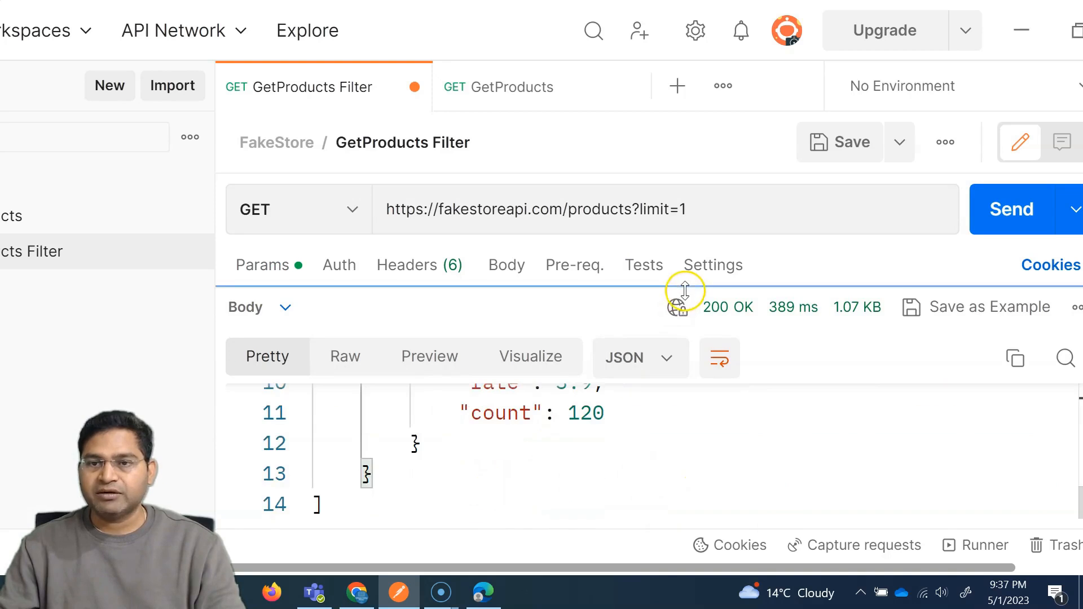
pyautogui.click(263, 264)
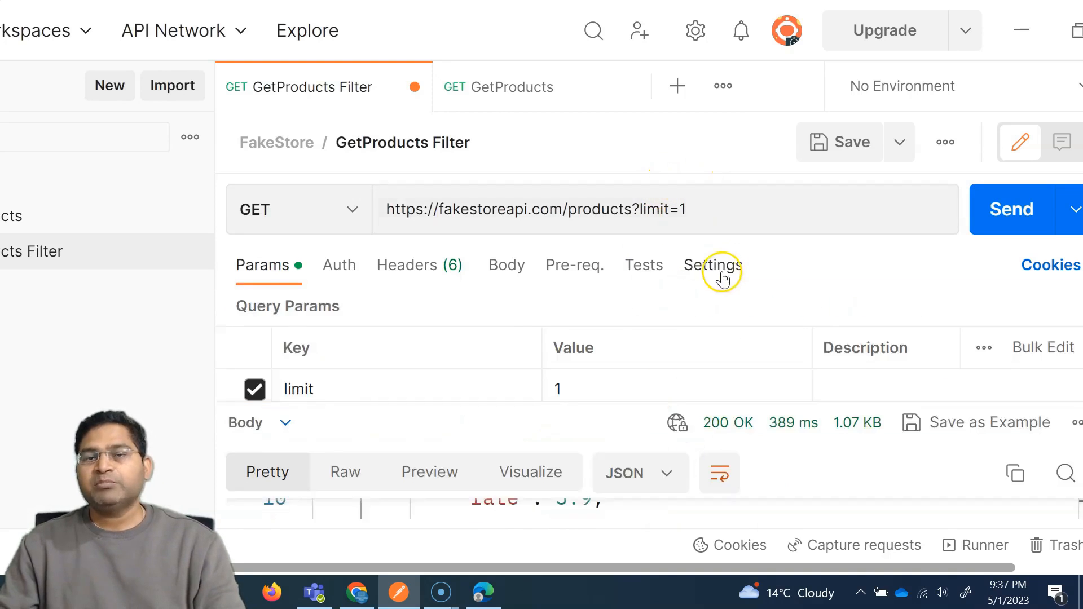
pyautogui.moveTo(713, 273)
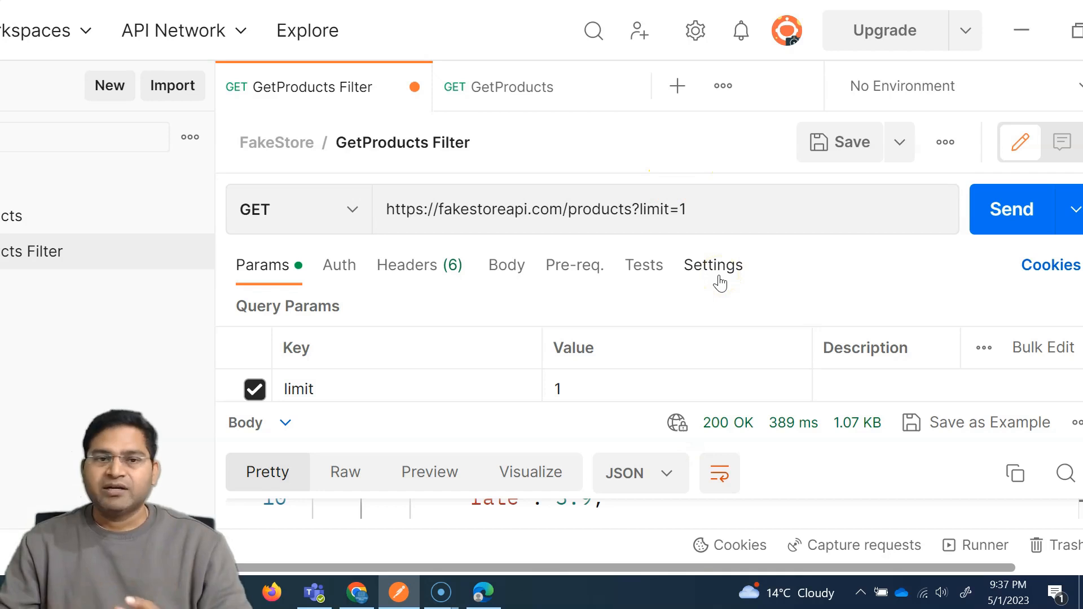
pyautogui.moveTo(712, 329)
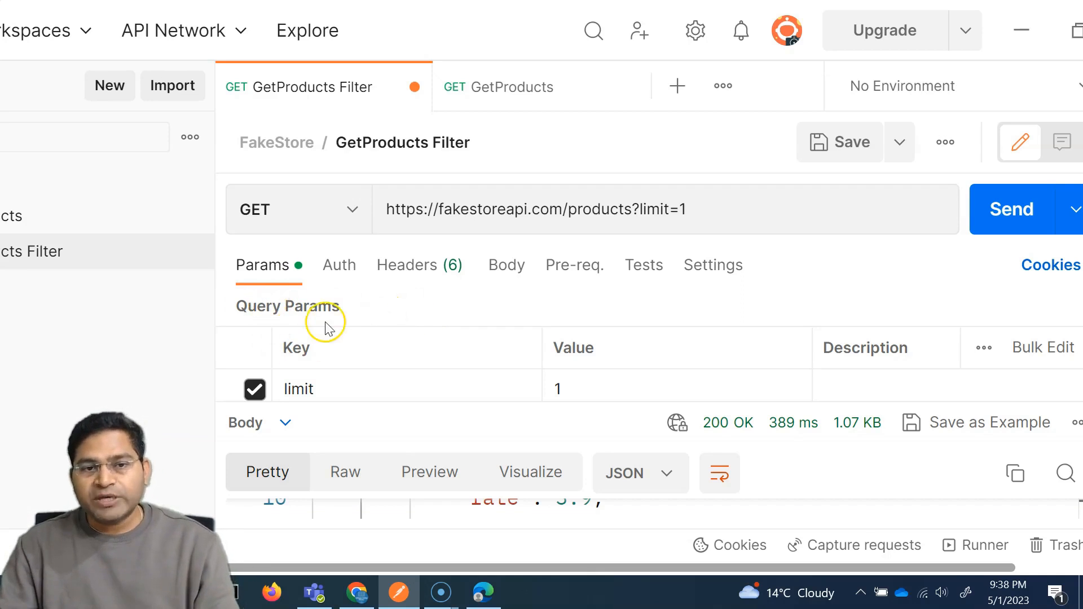
pyautogui.moveTo(461, 377)
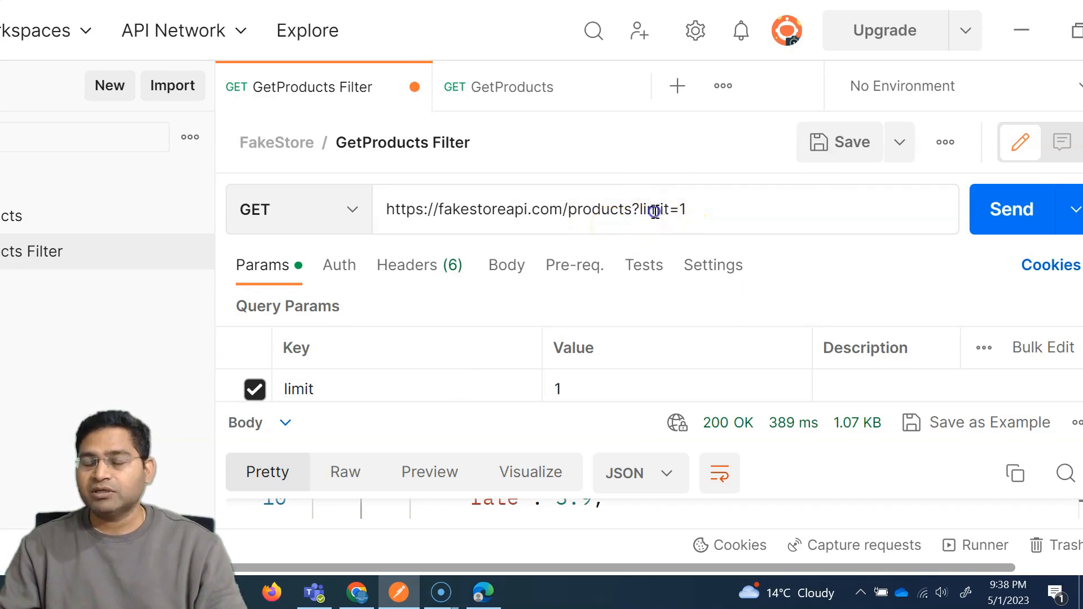
pyautogui.doubleClick(680, 210)
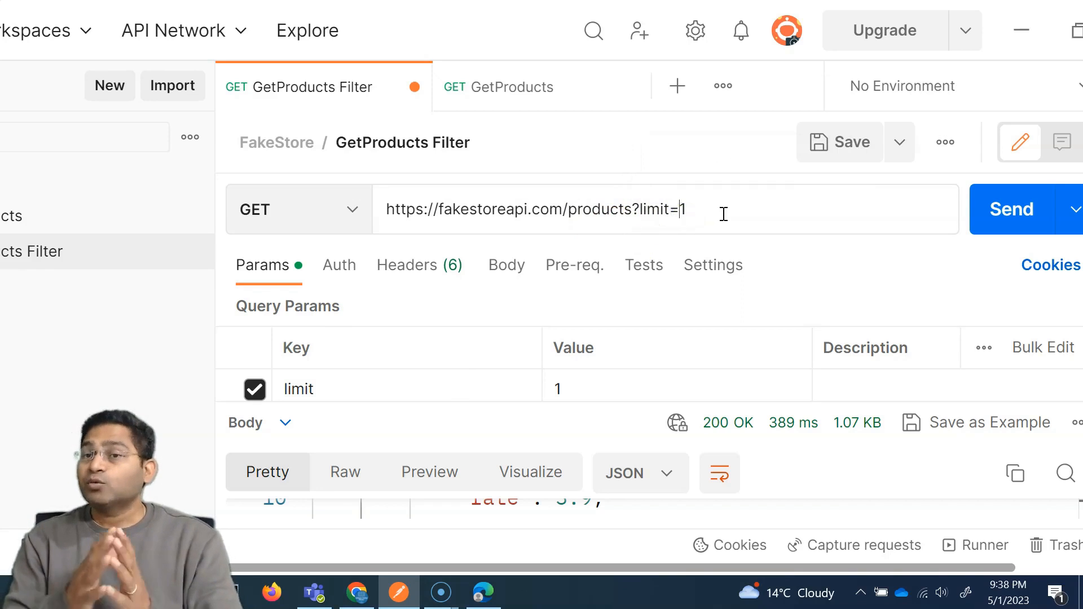
pyautogui.moveTo(625, 247)
pyautogui.write('/')
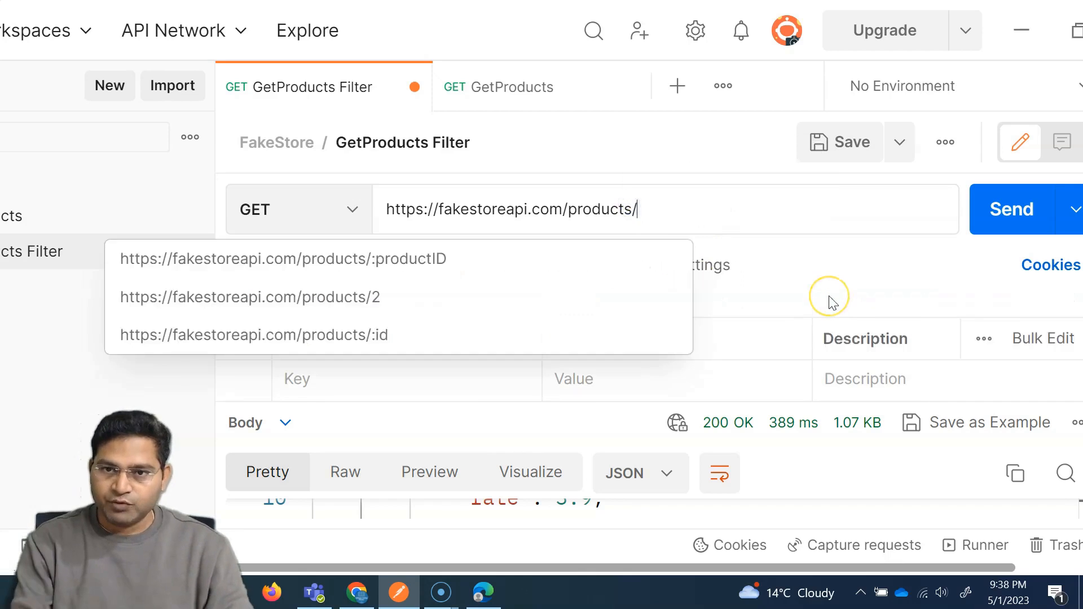
# Change the URL to products/:id via the suggestion and view the id path variable
pyautogui.write(':i')
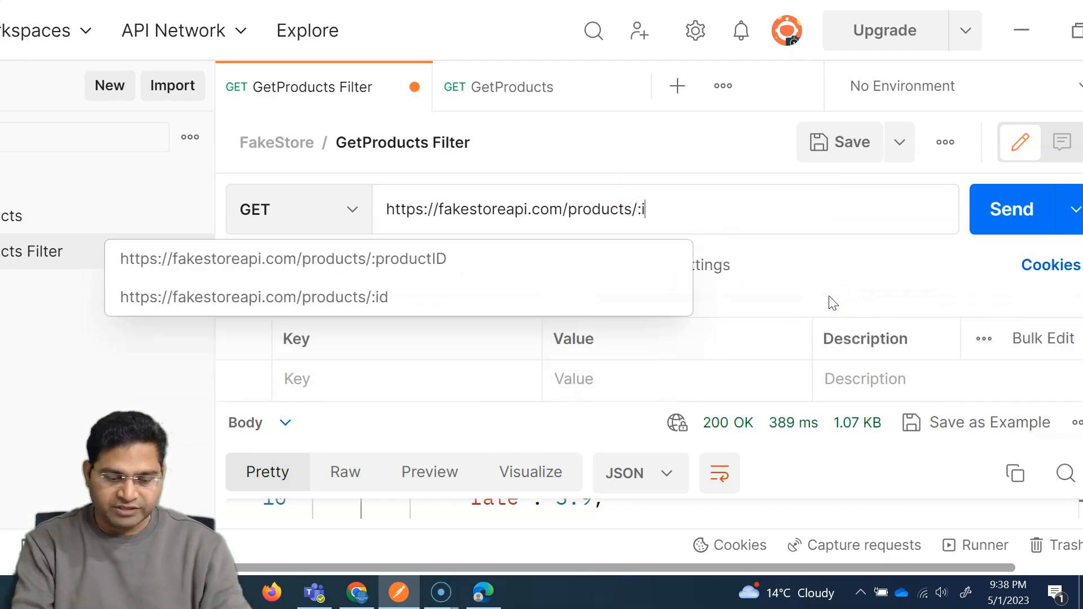
pyautogui.click(254, 297)
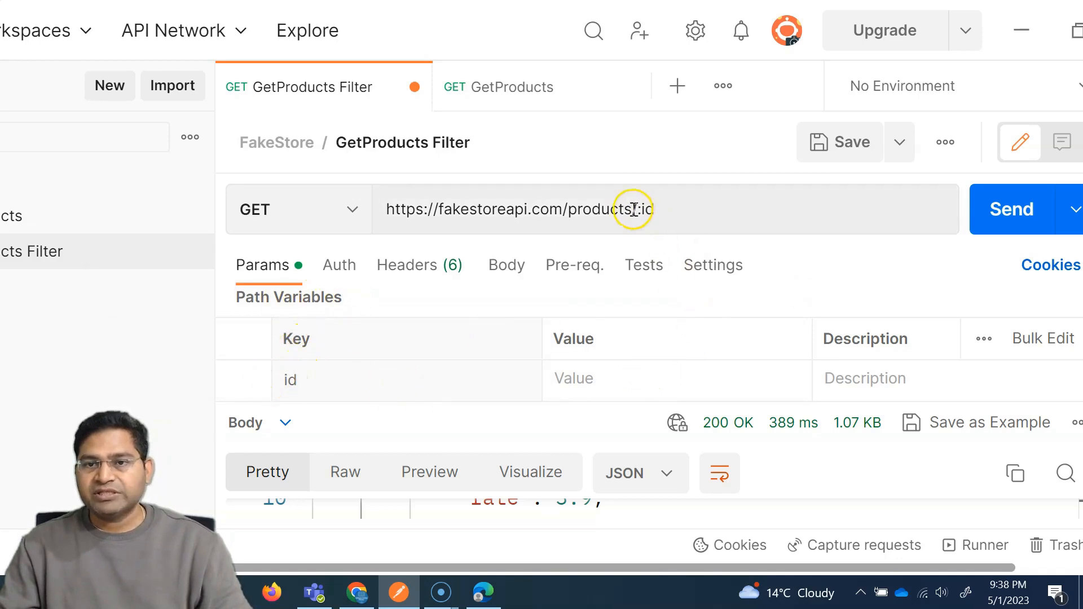
pyautogui.doubleClick(640, 209)
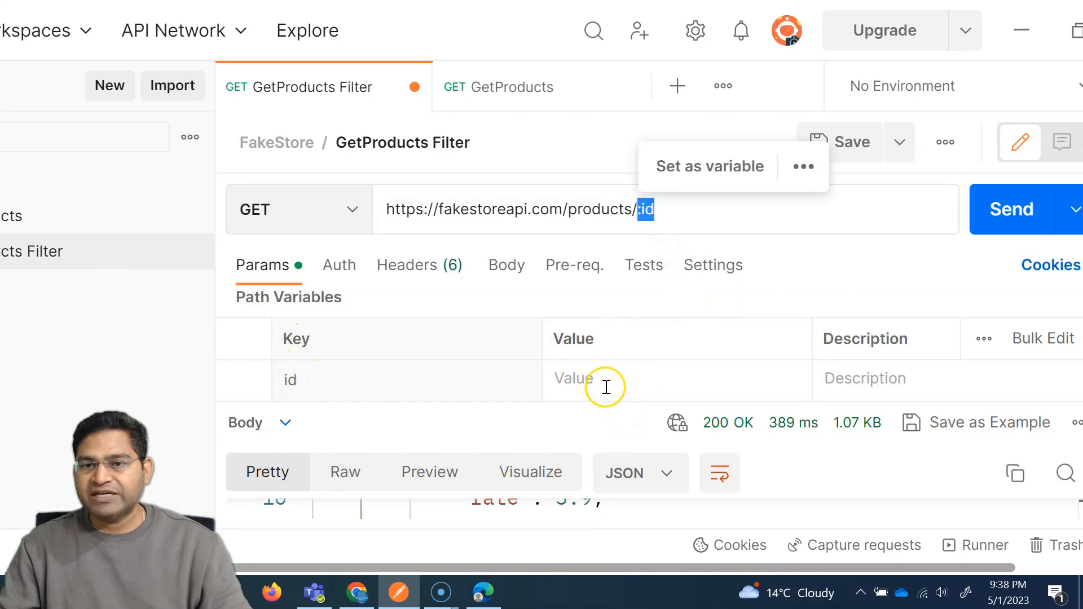
pyautogui.click(676, 380)
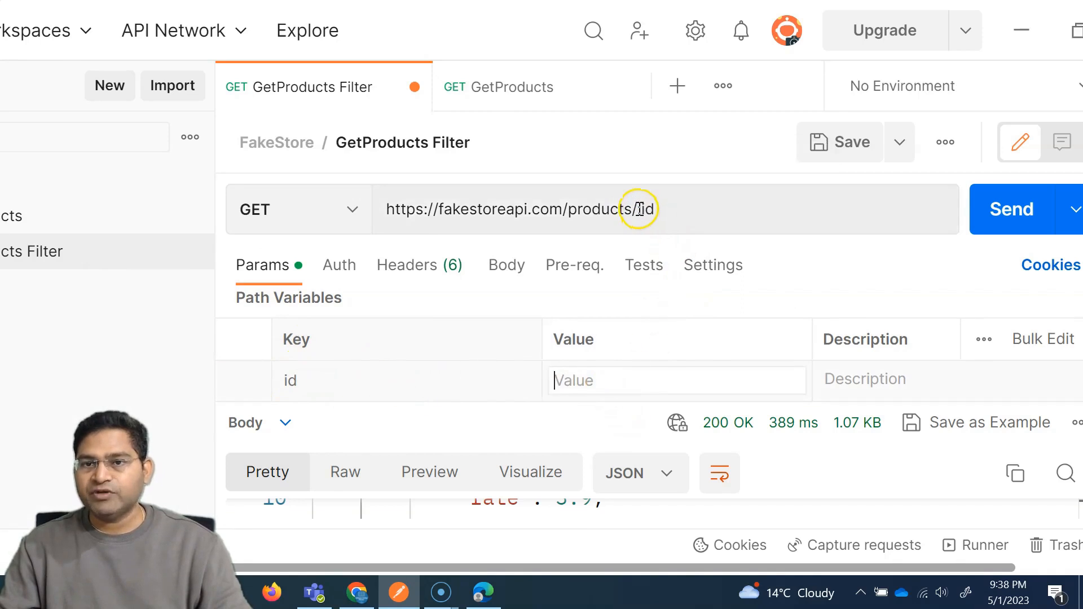
pyautogui.doubleClick(640, 209)
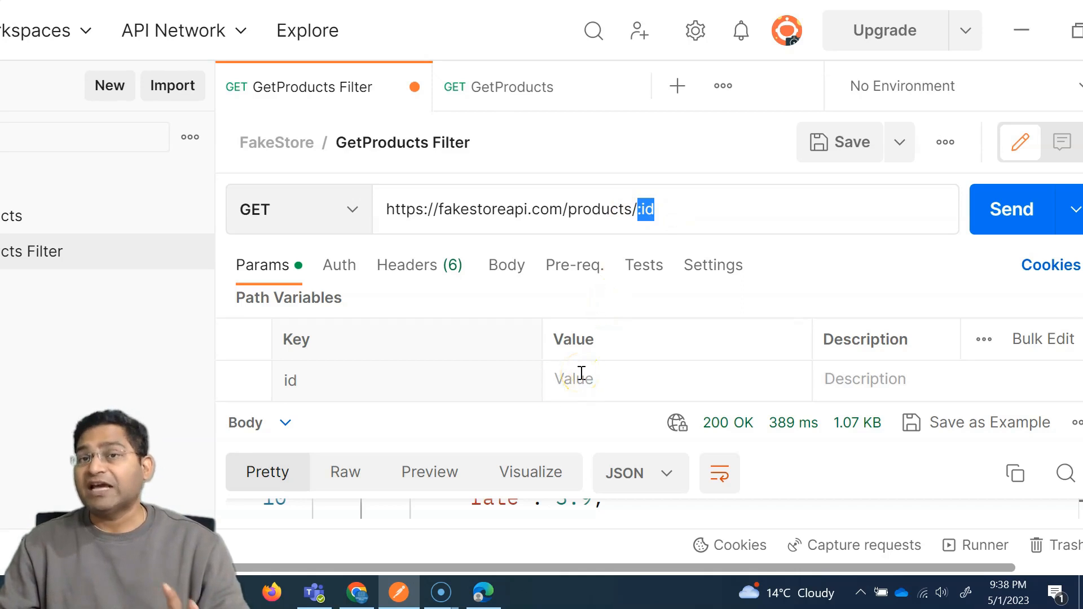
pyautogui.moveTo(434, 358)
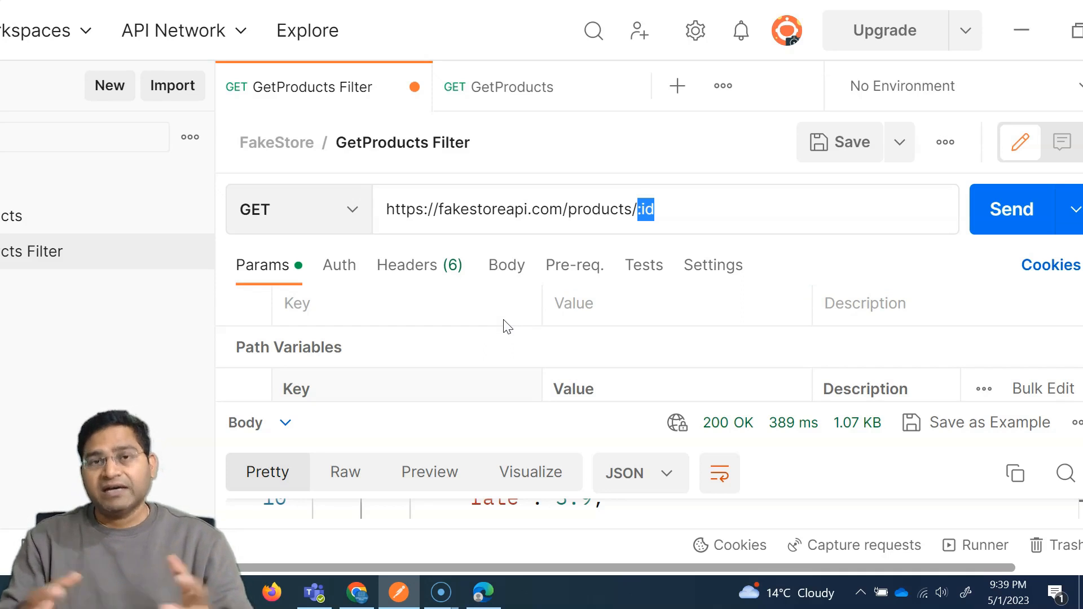
pyautogui.moveTo(443, 356)
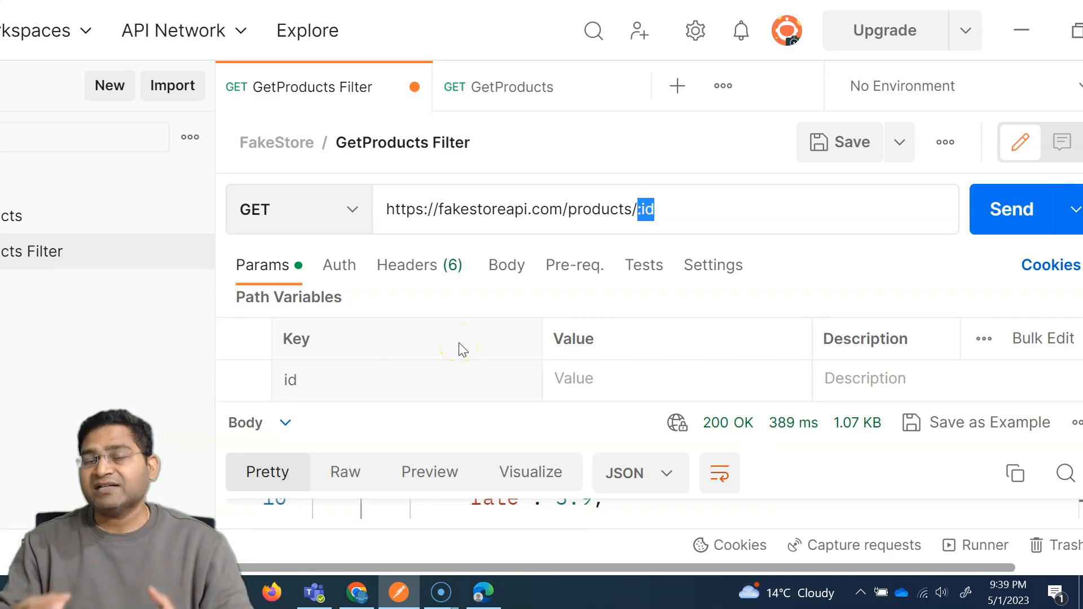
pyautogui.moveTo(636, 209)
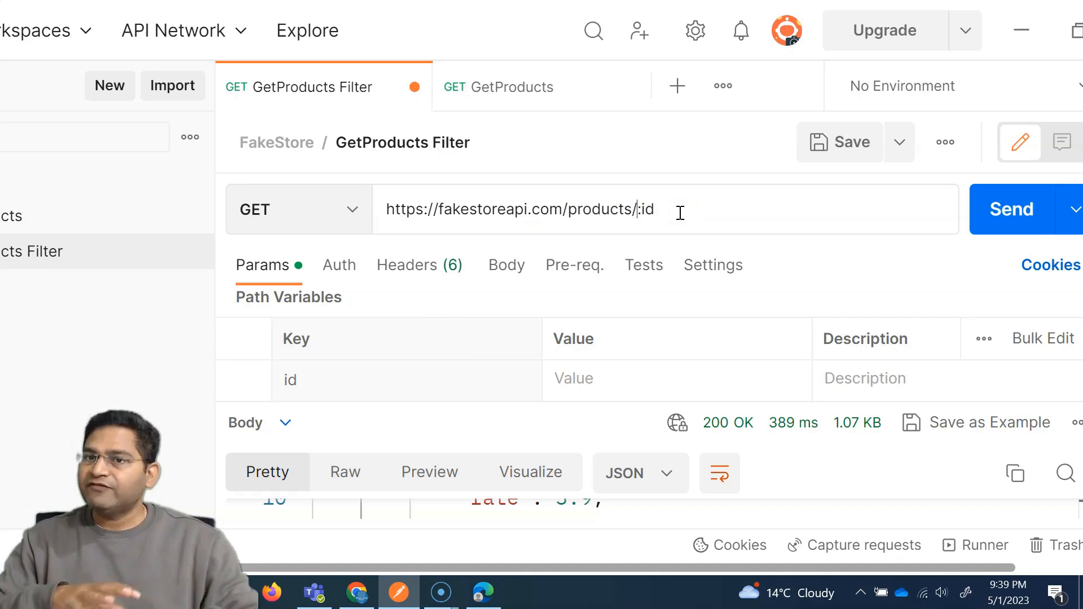
pyautogui.moveTo(667, 188)
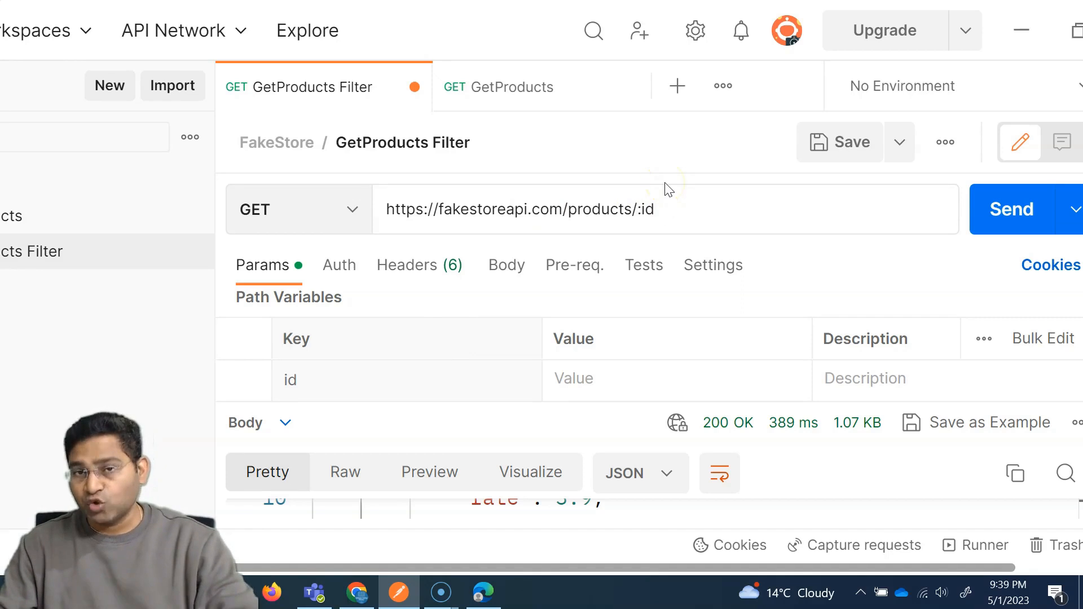